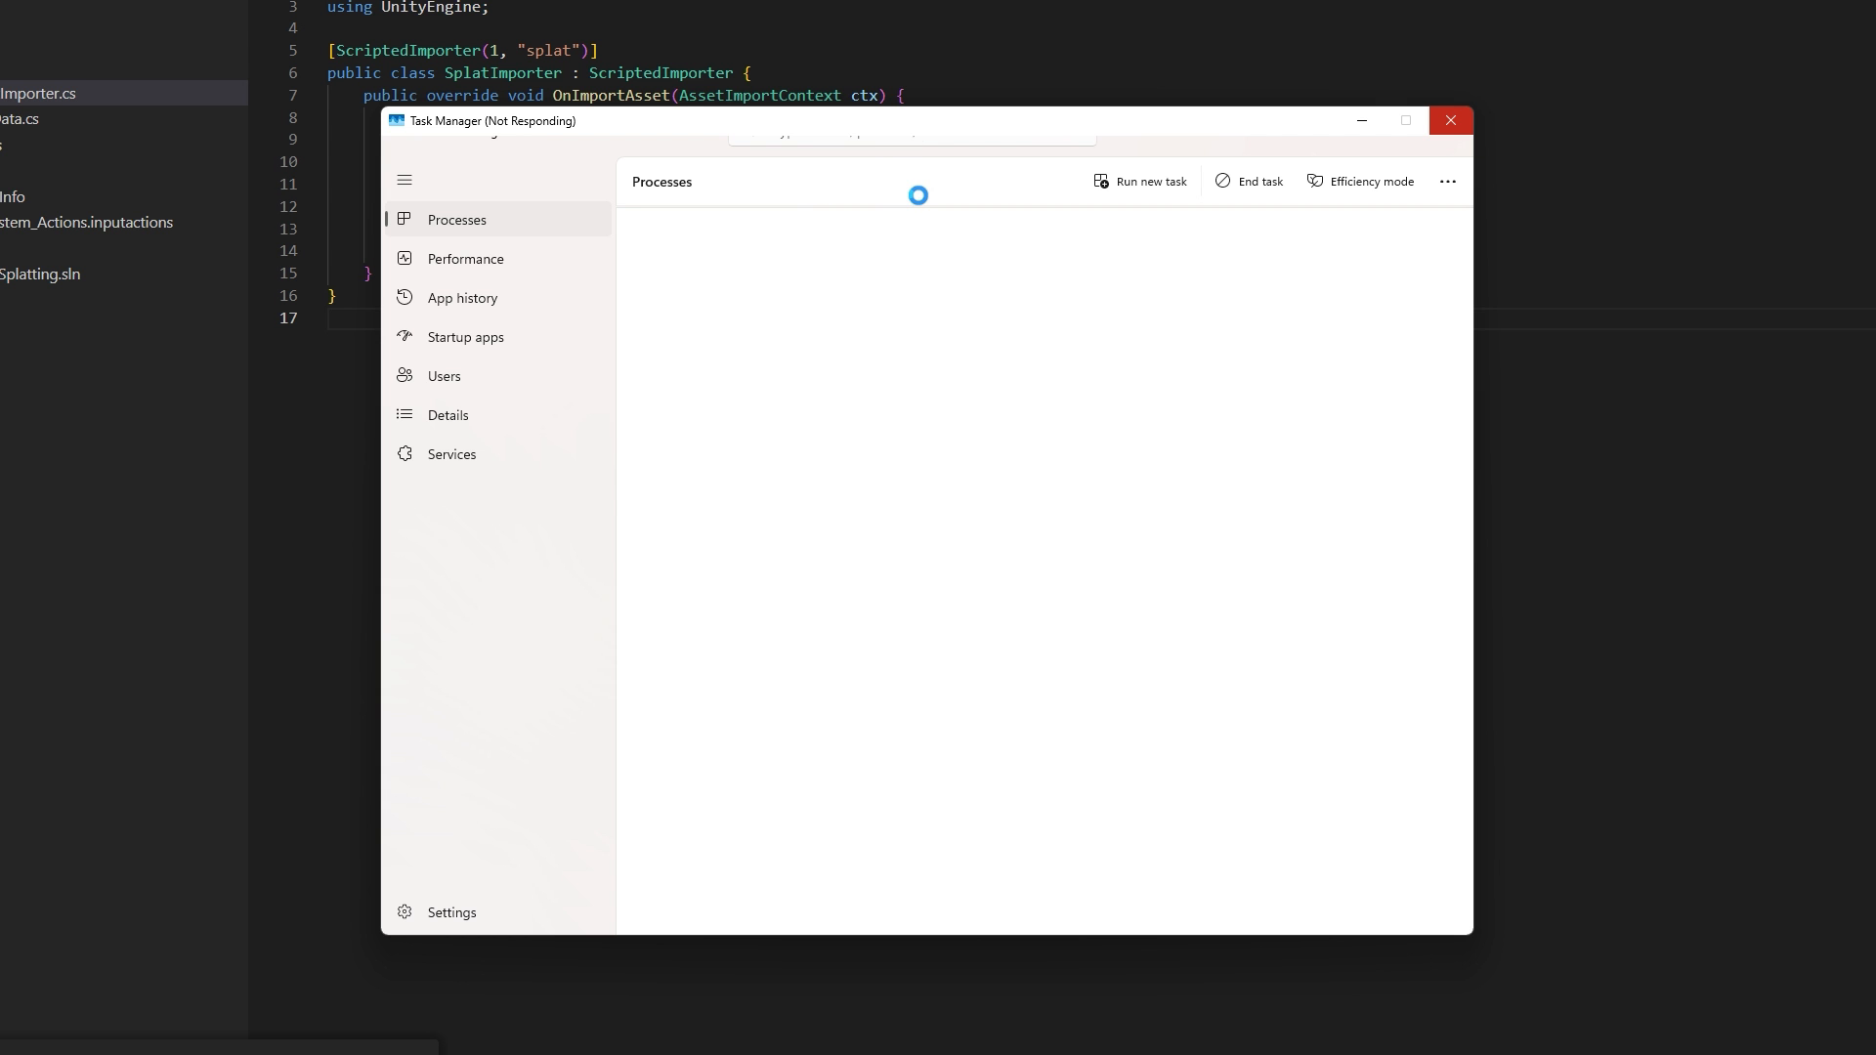
Step: Dismiss the frozen Task Manager task list to return to the splat importer code
click(1448, 119)
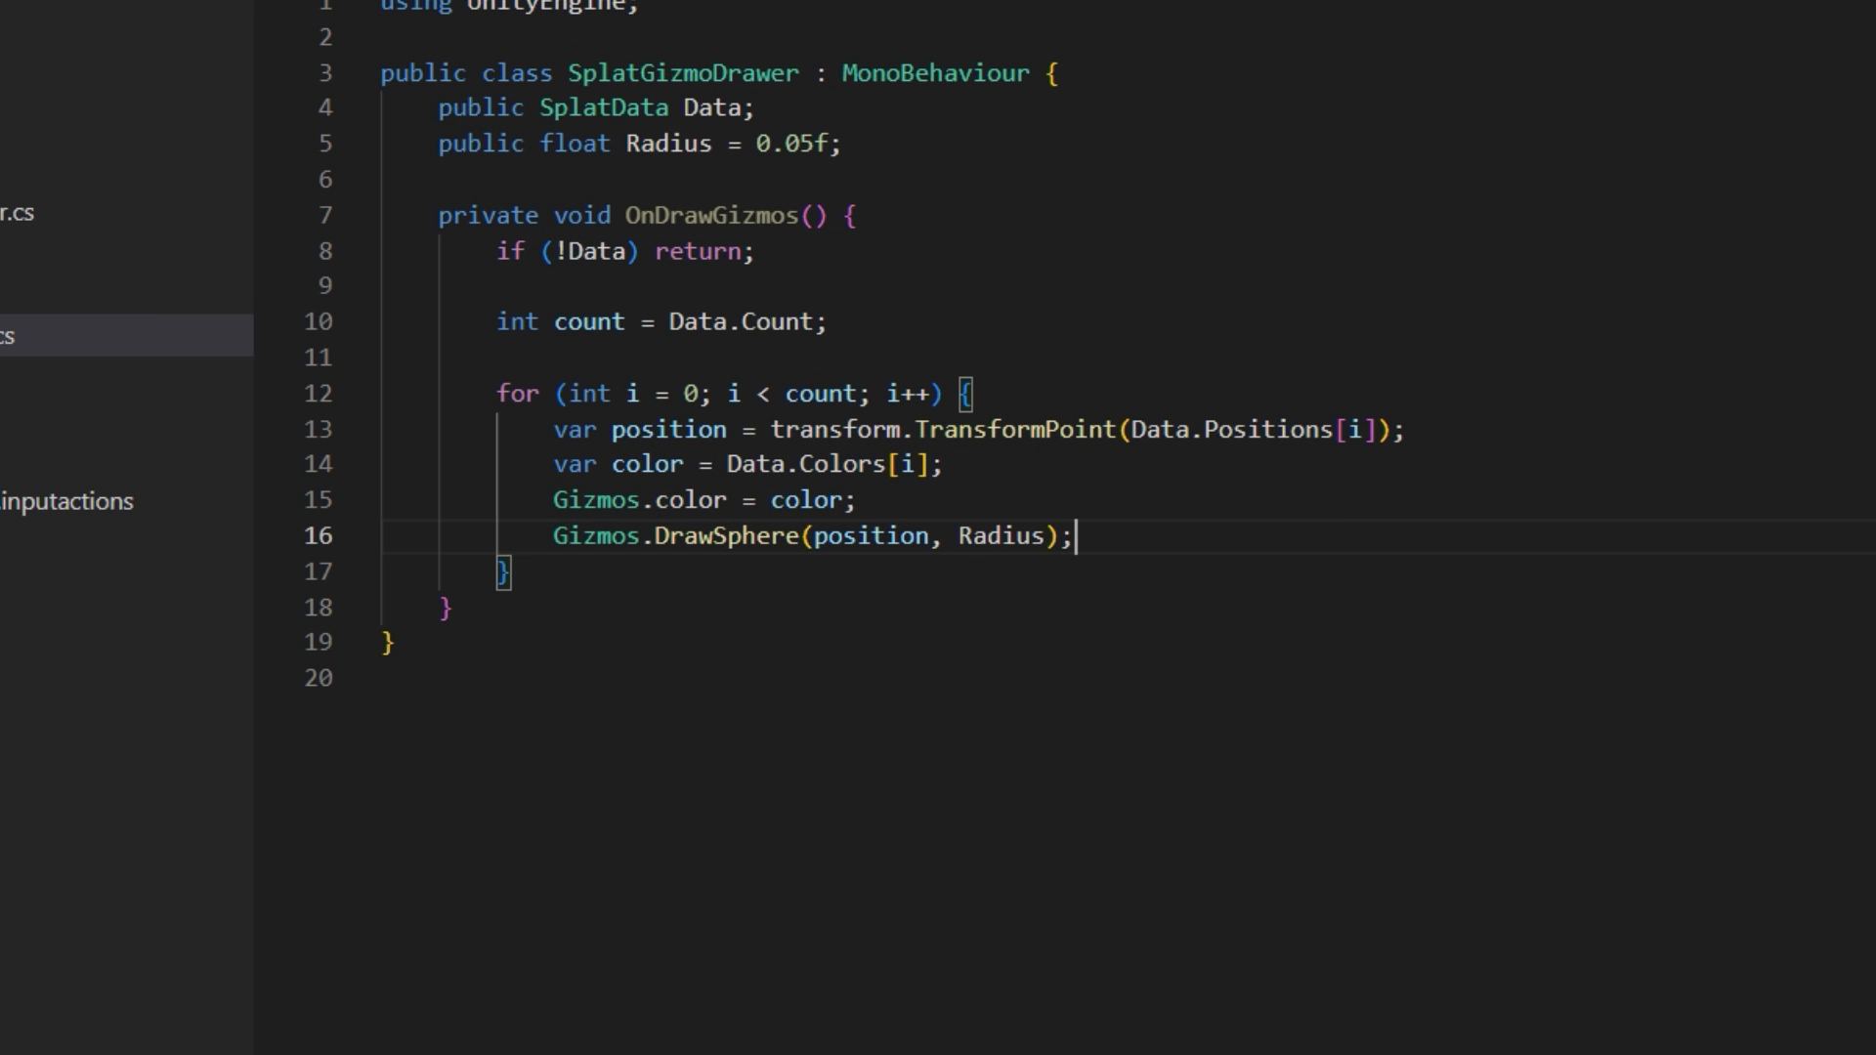
Step: Scroll through SplatGizmoDrawer.cs to the OnDrawGizmos loop drawing a coloured sphere per splat
scroll(down, 3)
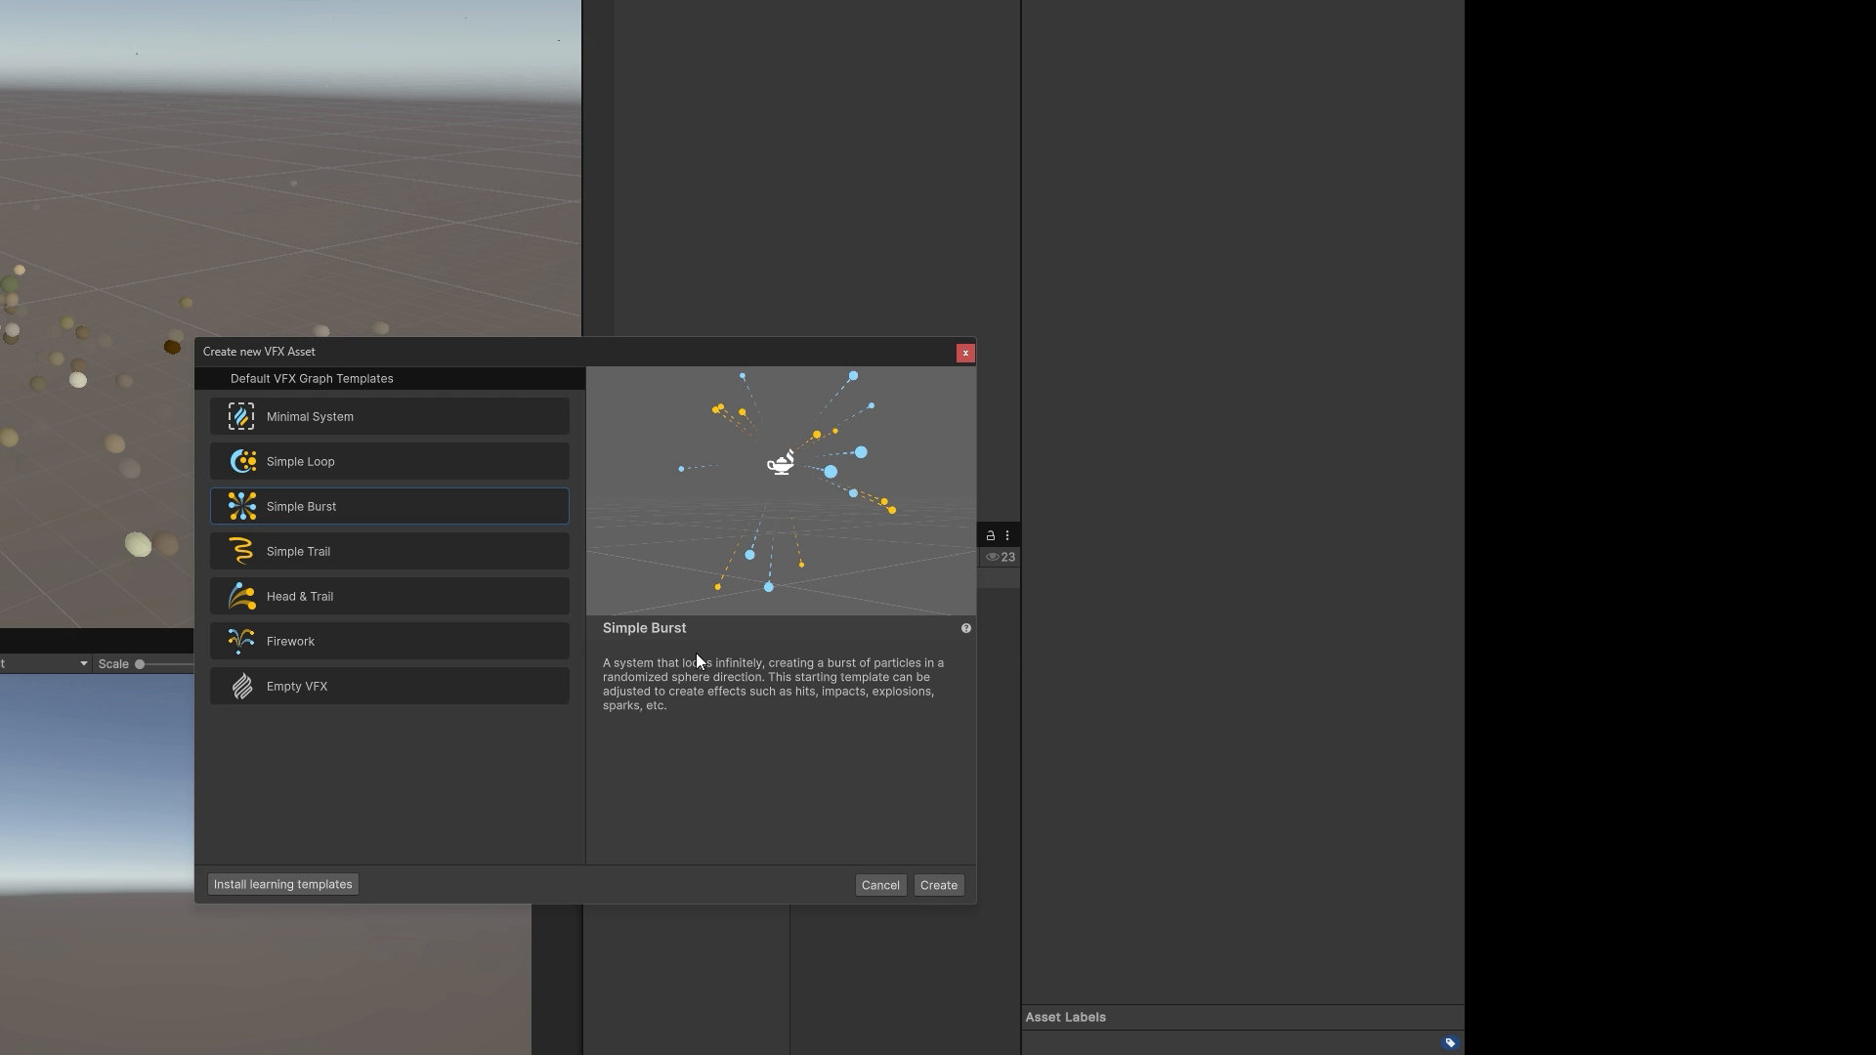
Step: Place the Splat VFX in the Hierarchy and delete a context from its Simple Burst graph
click(939, 883)
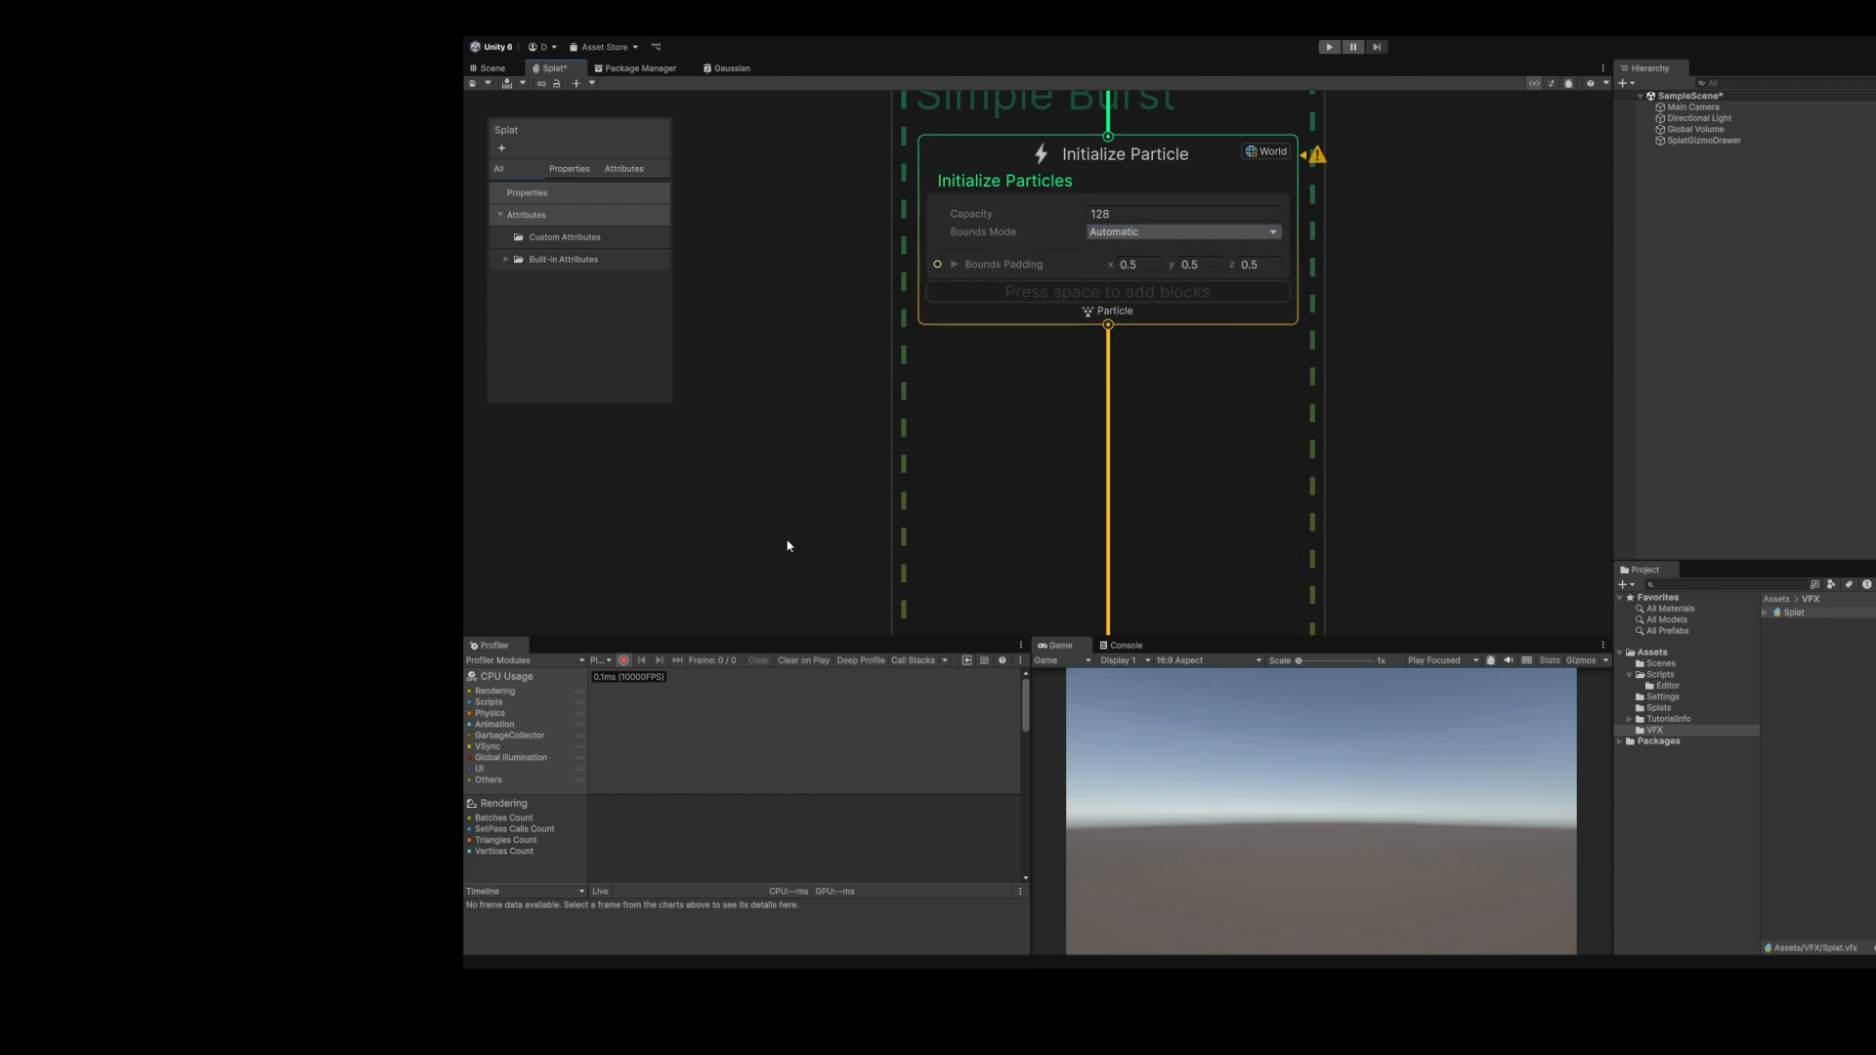
right_click(1107, 497)
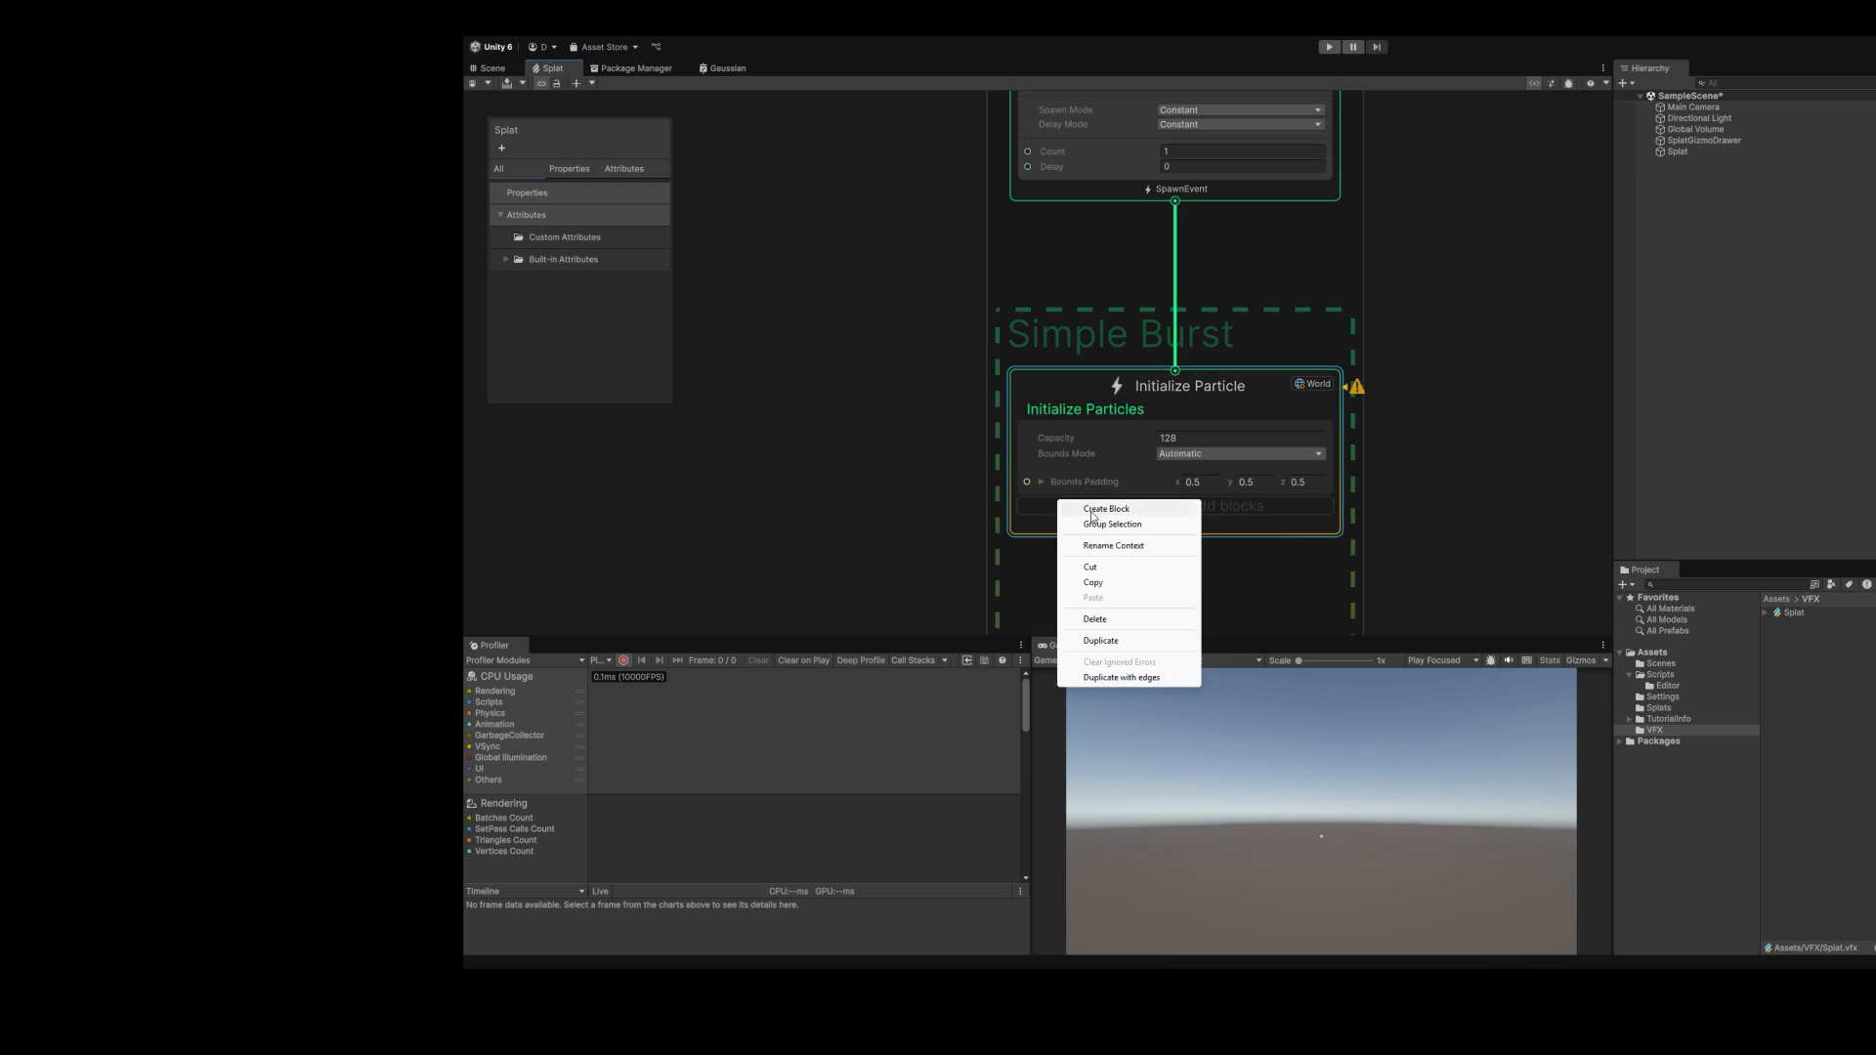
click(1107, 509)
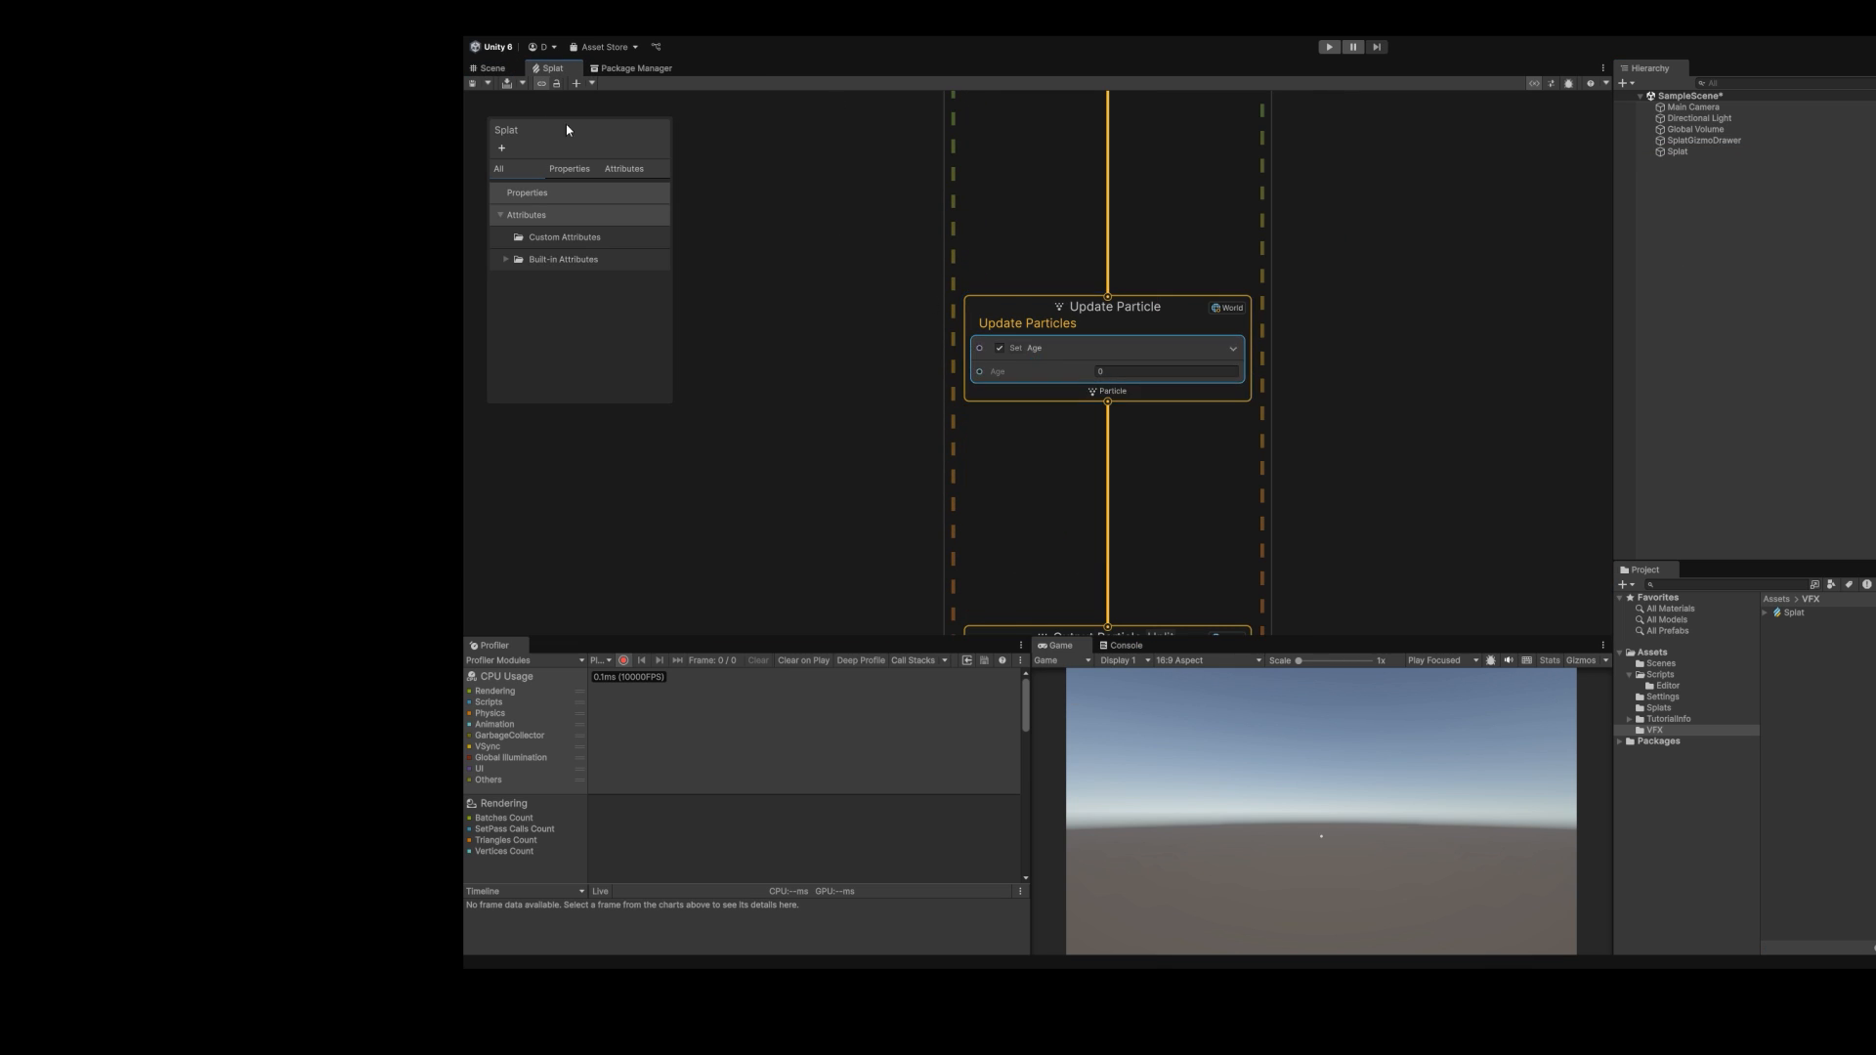
click(490, 66)
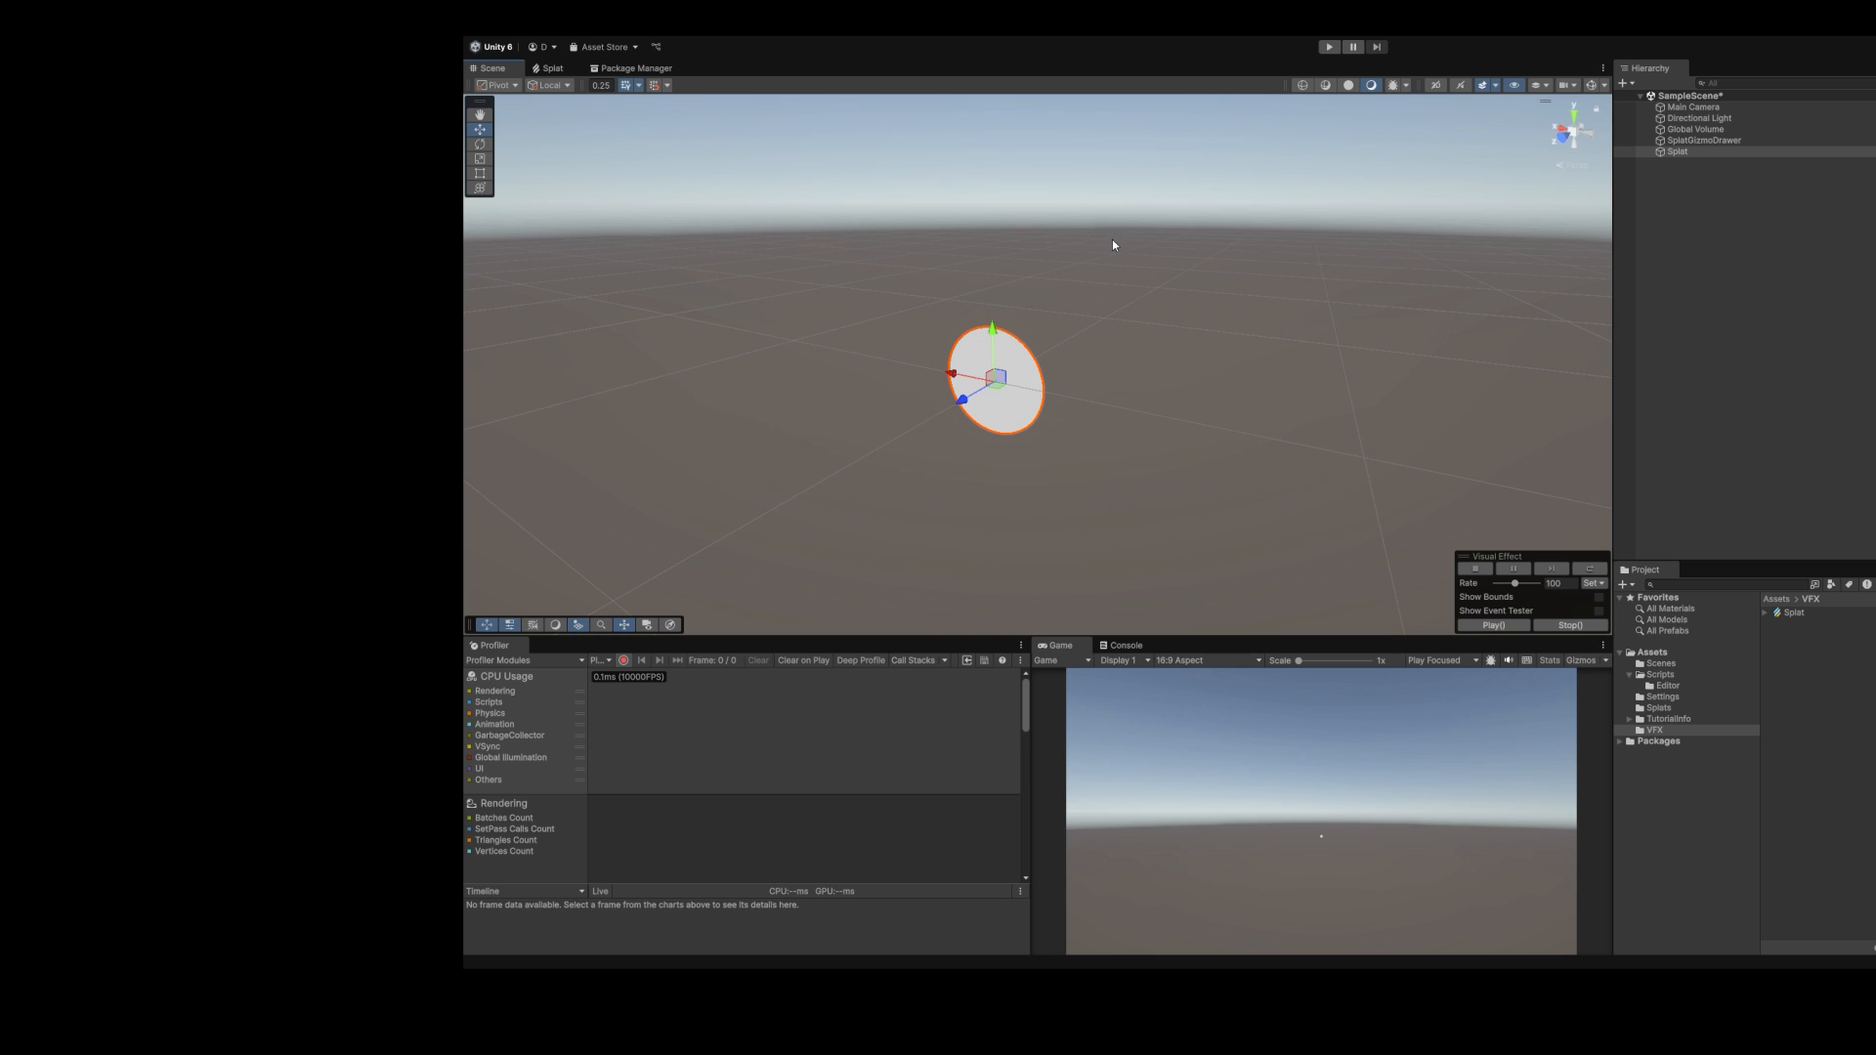
Step: Show the forest stump splat data rendered as a dense cloud of coloured particle discs
click(551, 69)
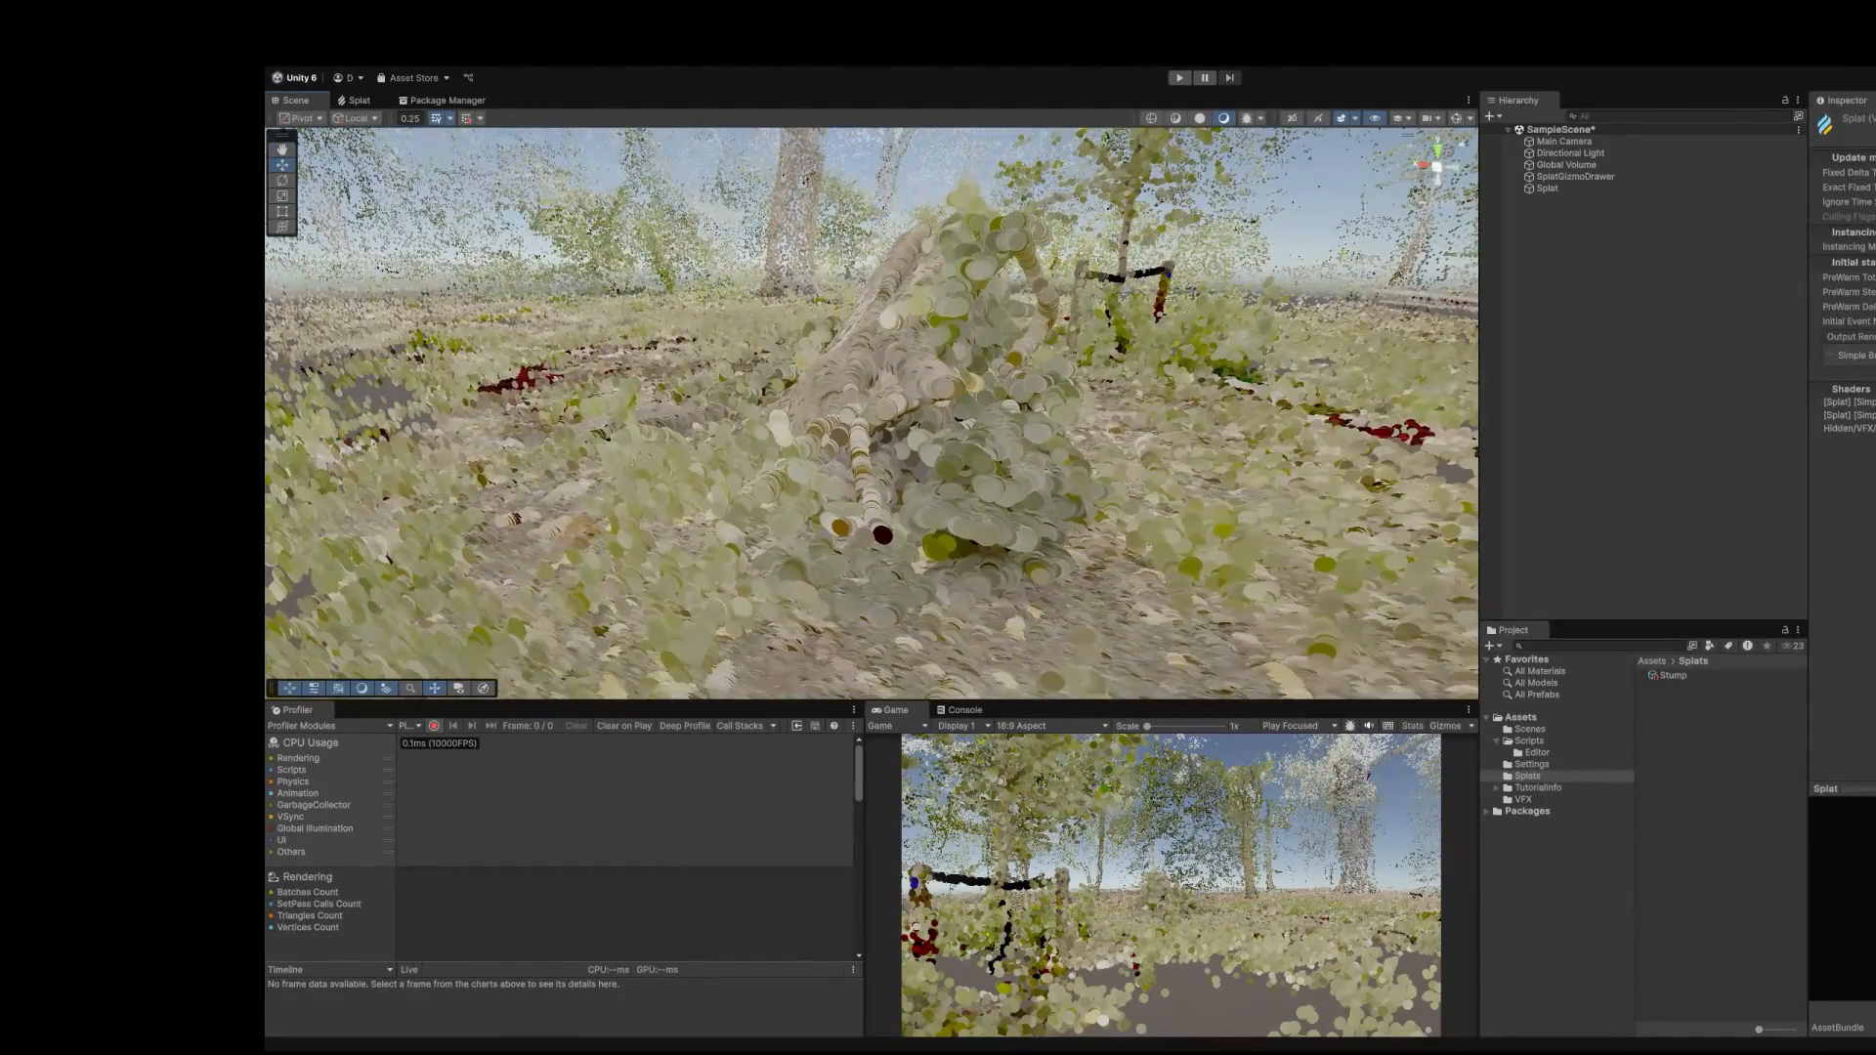
Step: Apply axis-based orientation and size in the Splat graph and fly through the stump's stretched quads
click(360, 100)
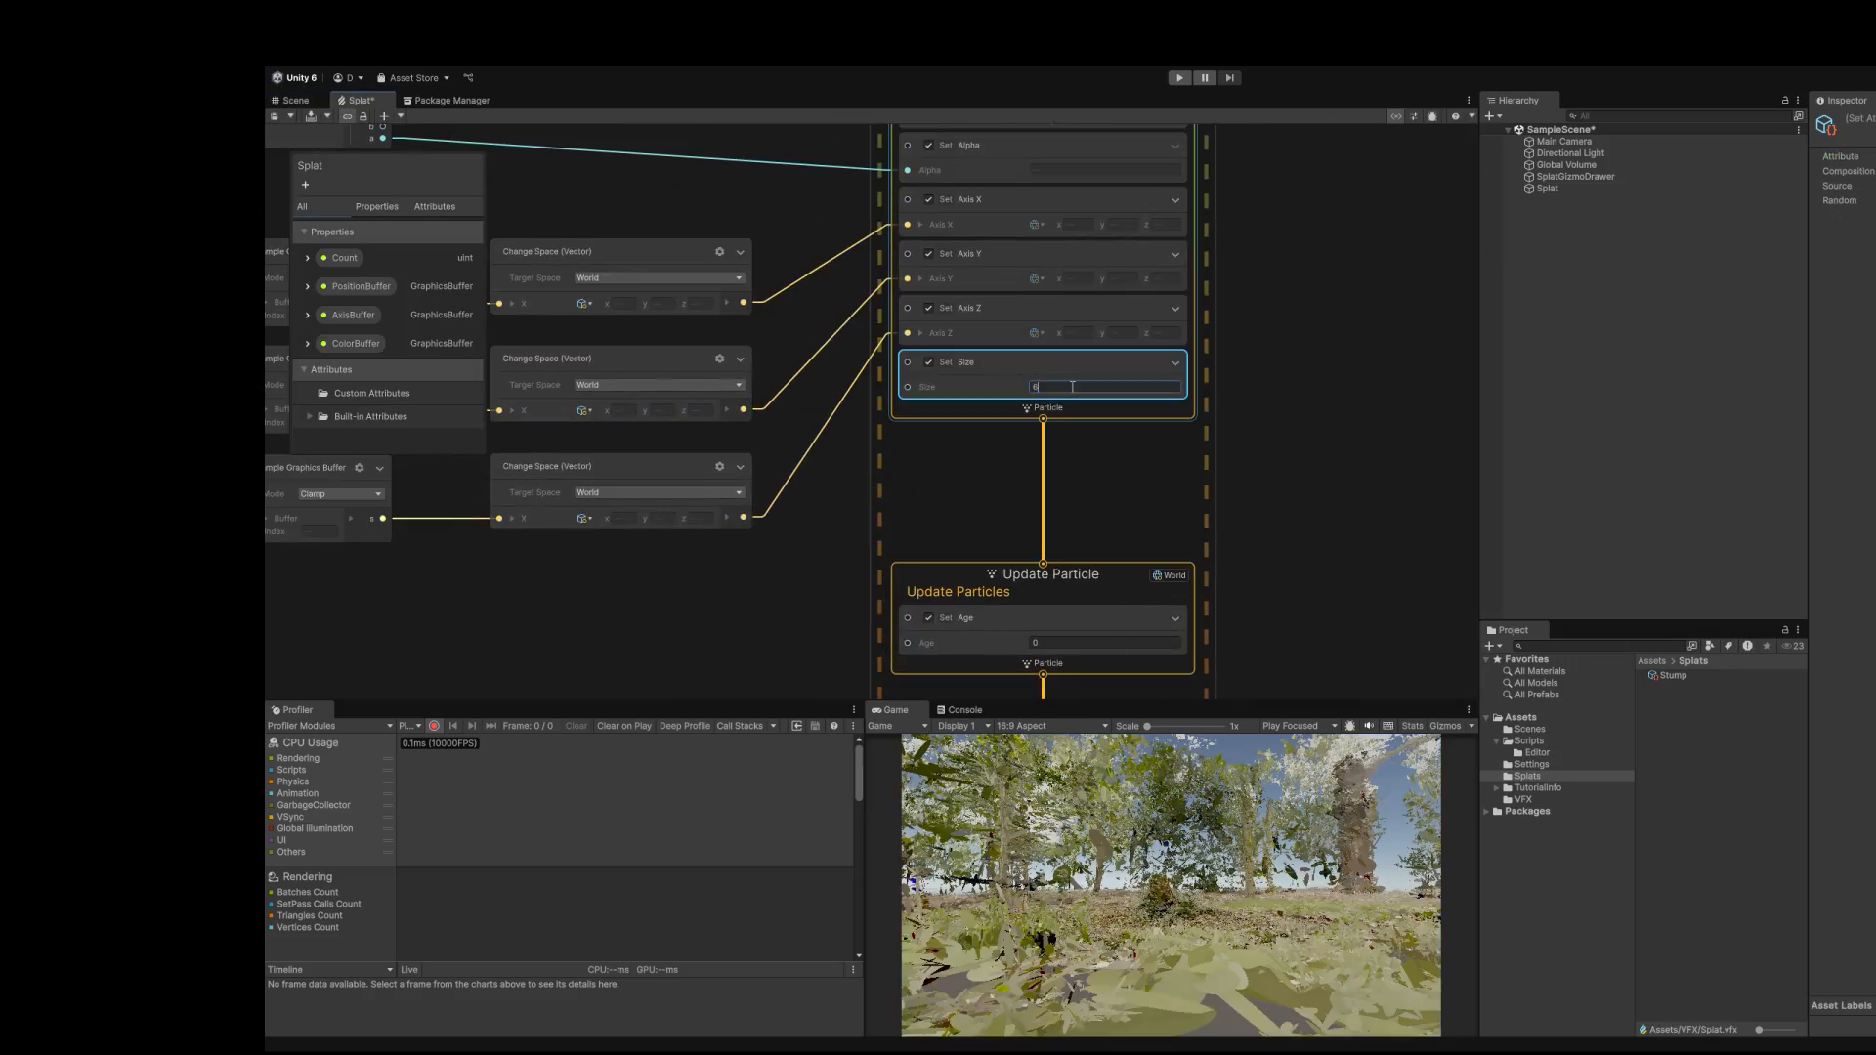
click(295, 99)
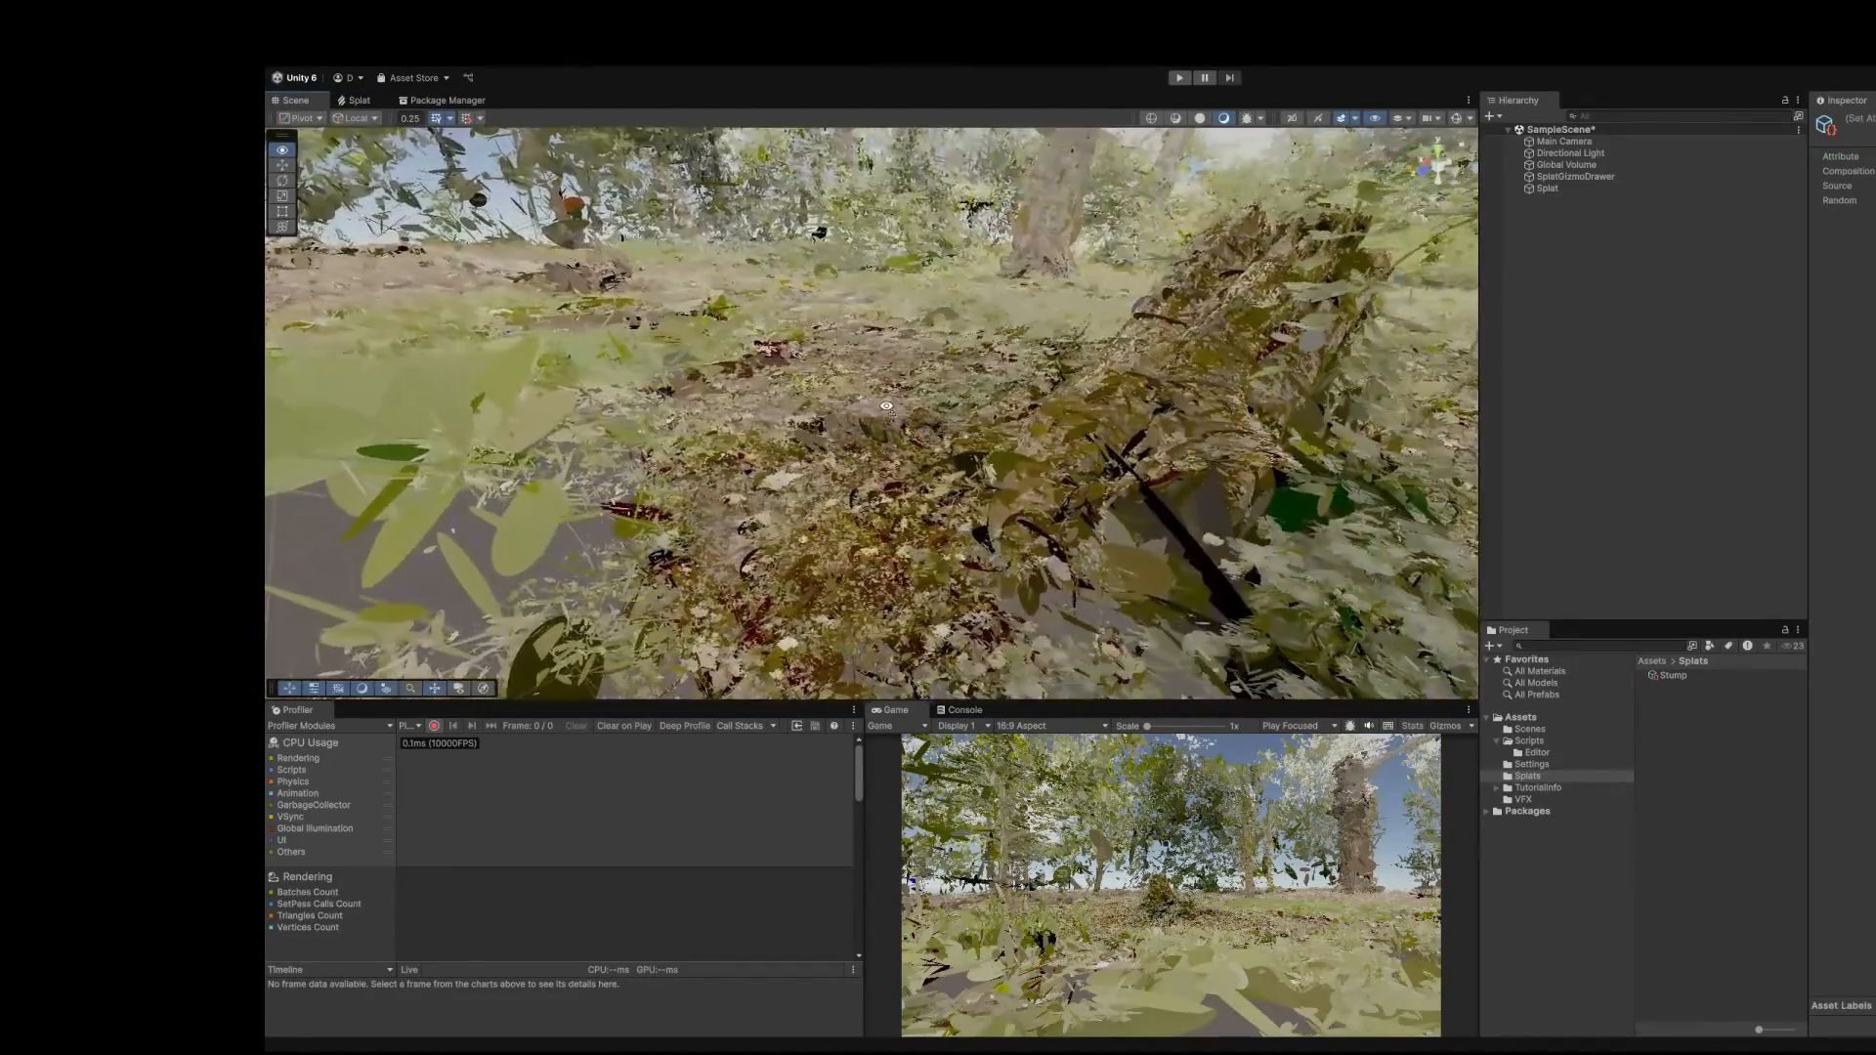
drag(885, 406, 868, 270)
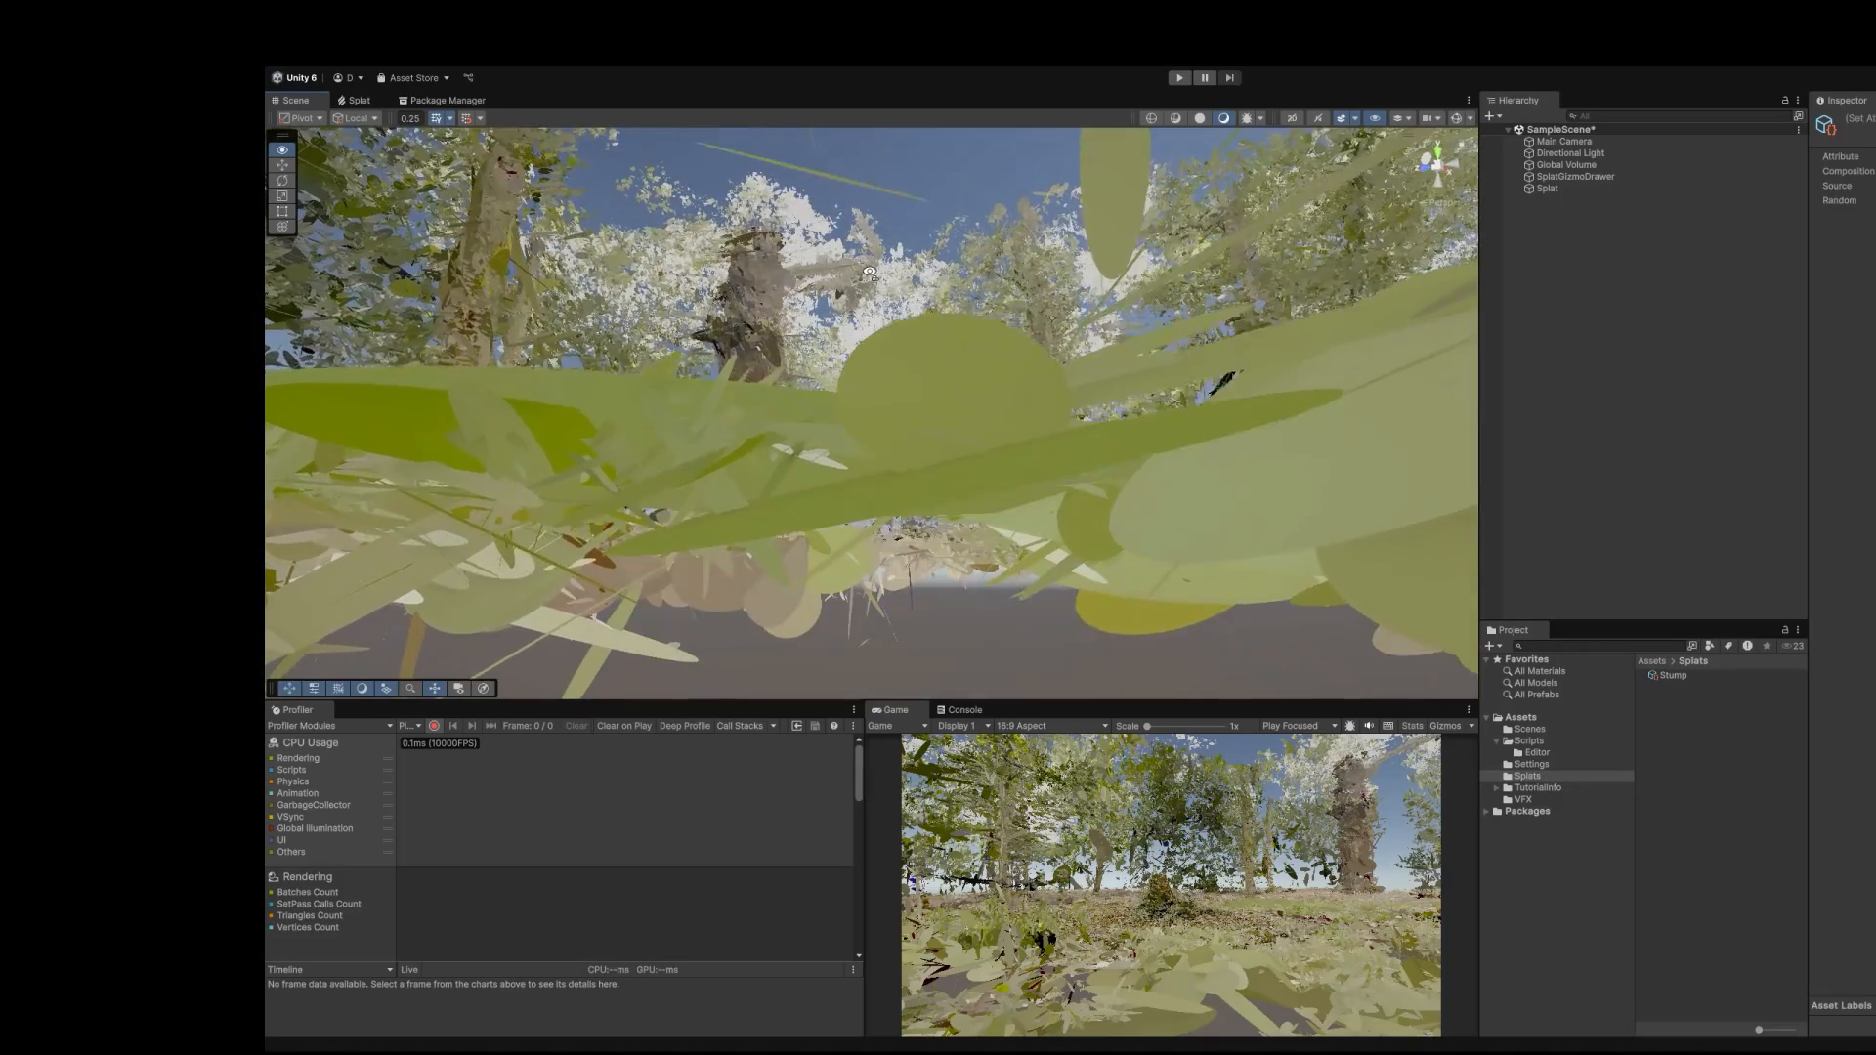
drag(870, 270, 876, 389)
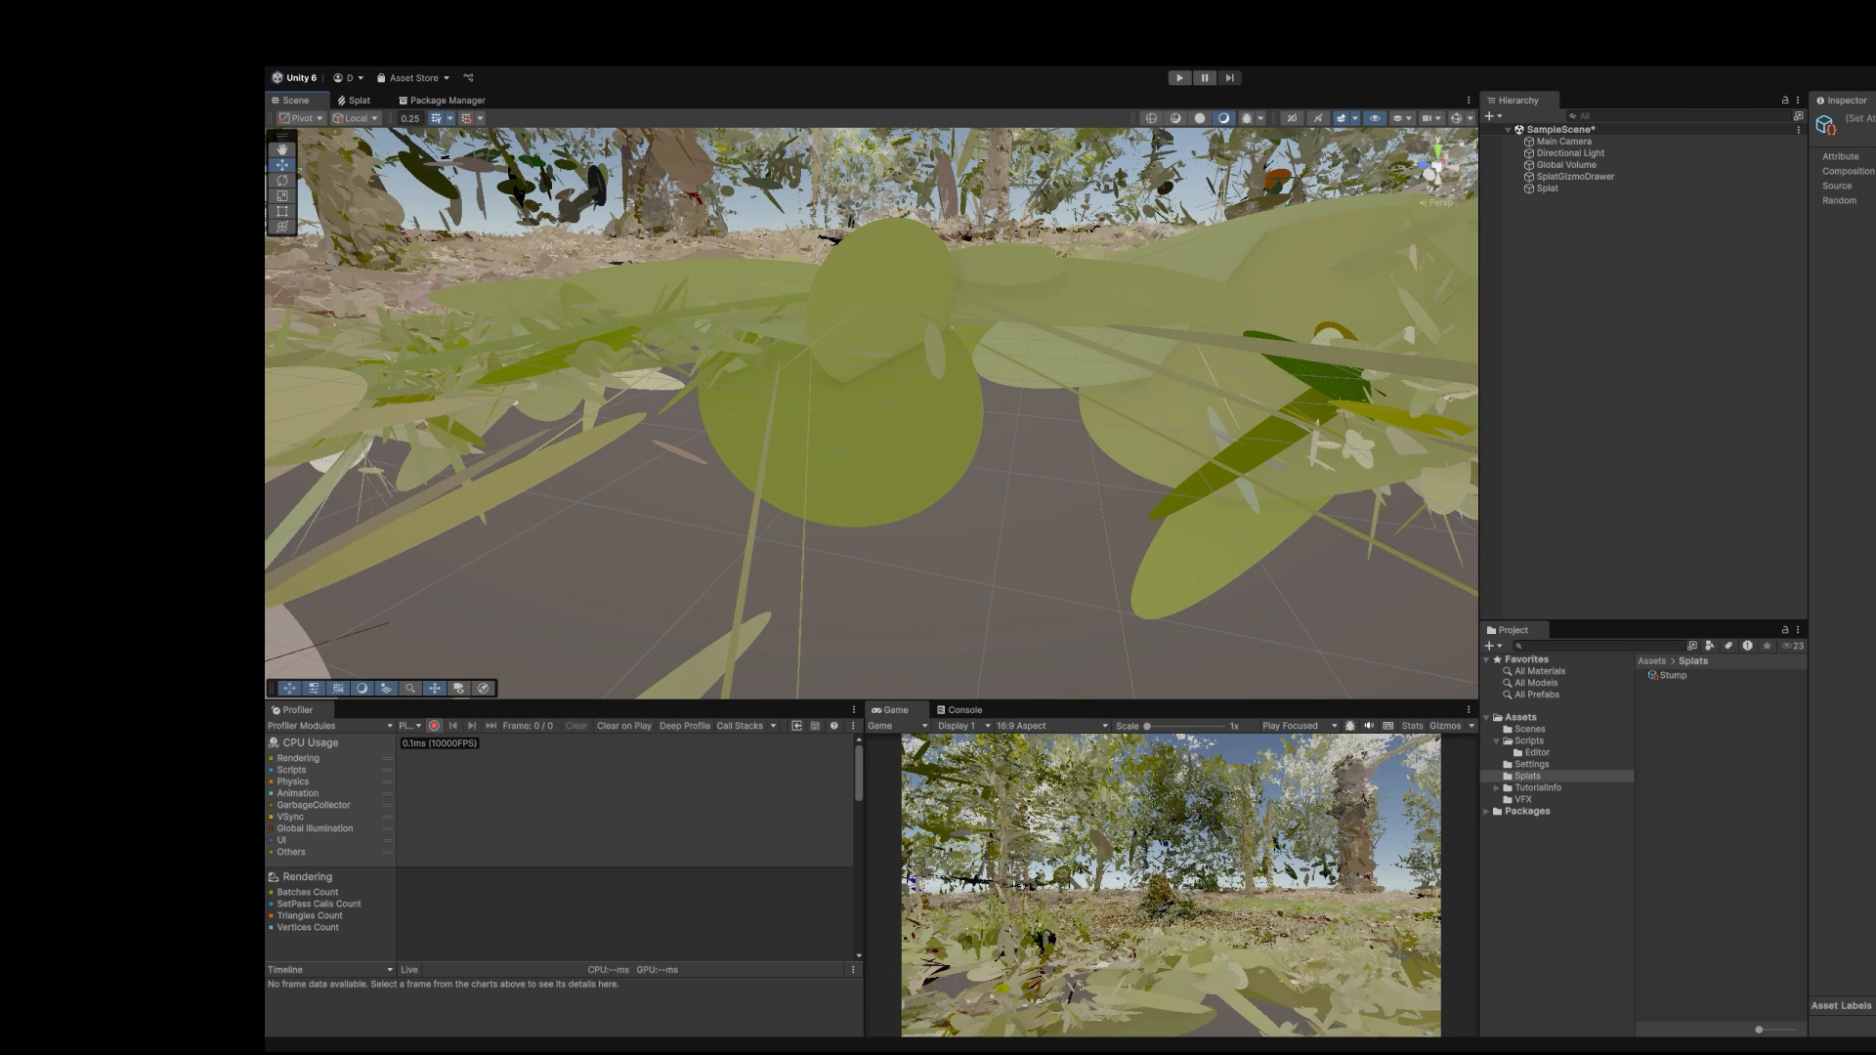
click(357, 100)
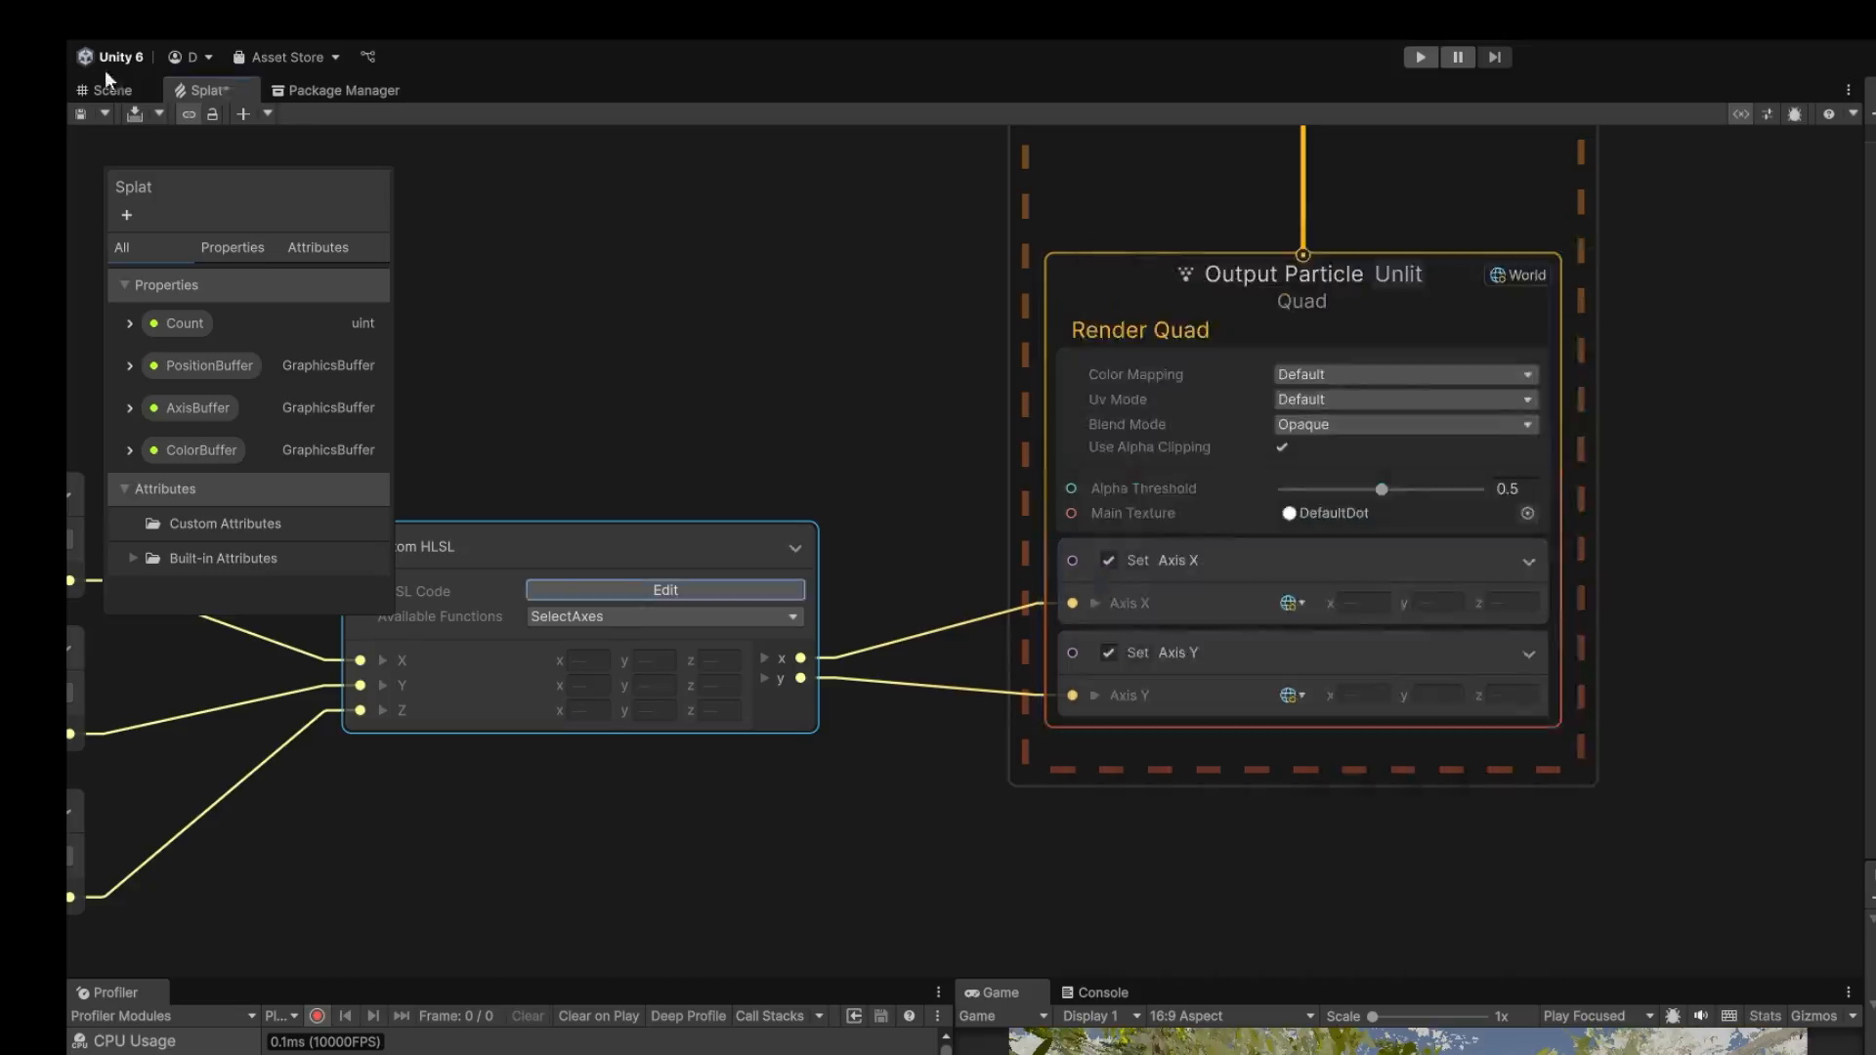
Step: Switch to the Gaussian shader graph feeding a negated exponential falloff into Fragment Alpha
click(111, 90)
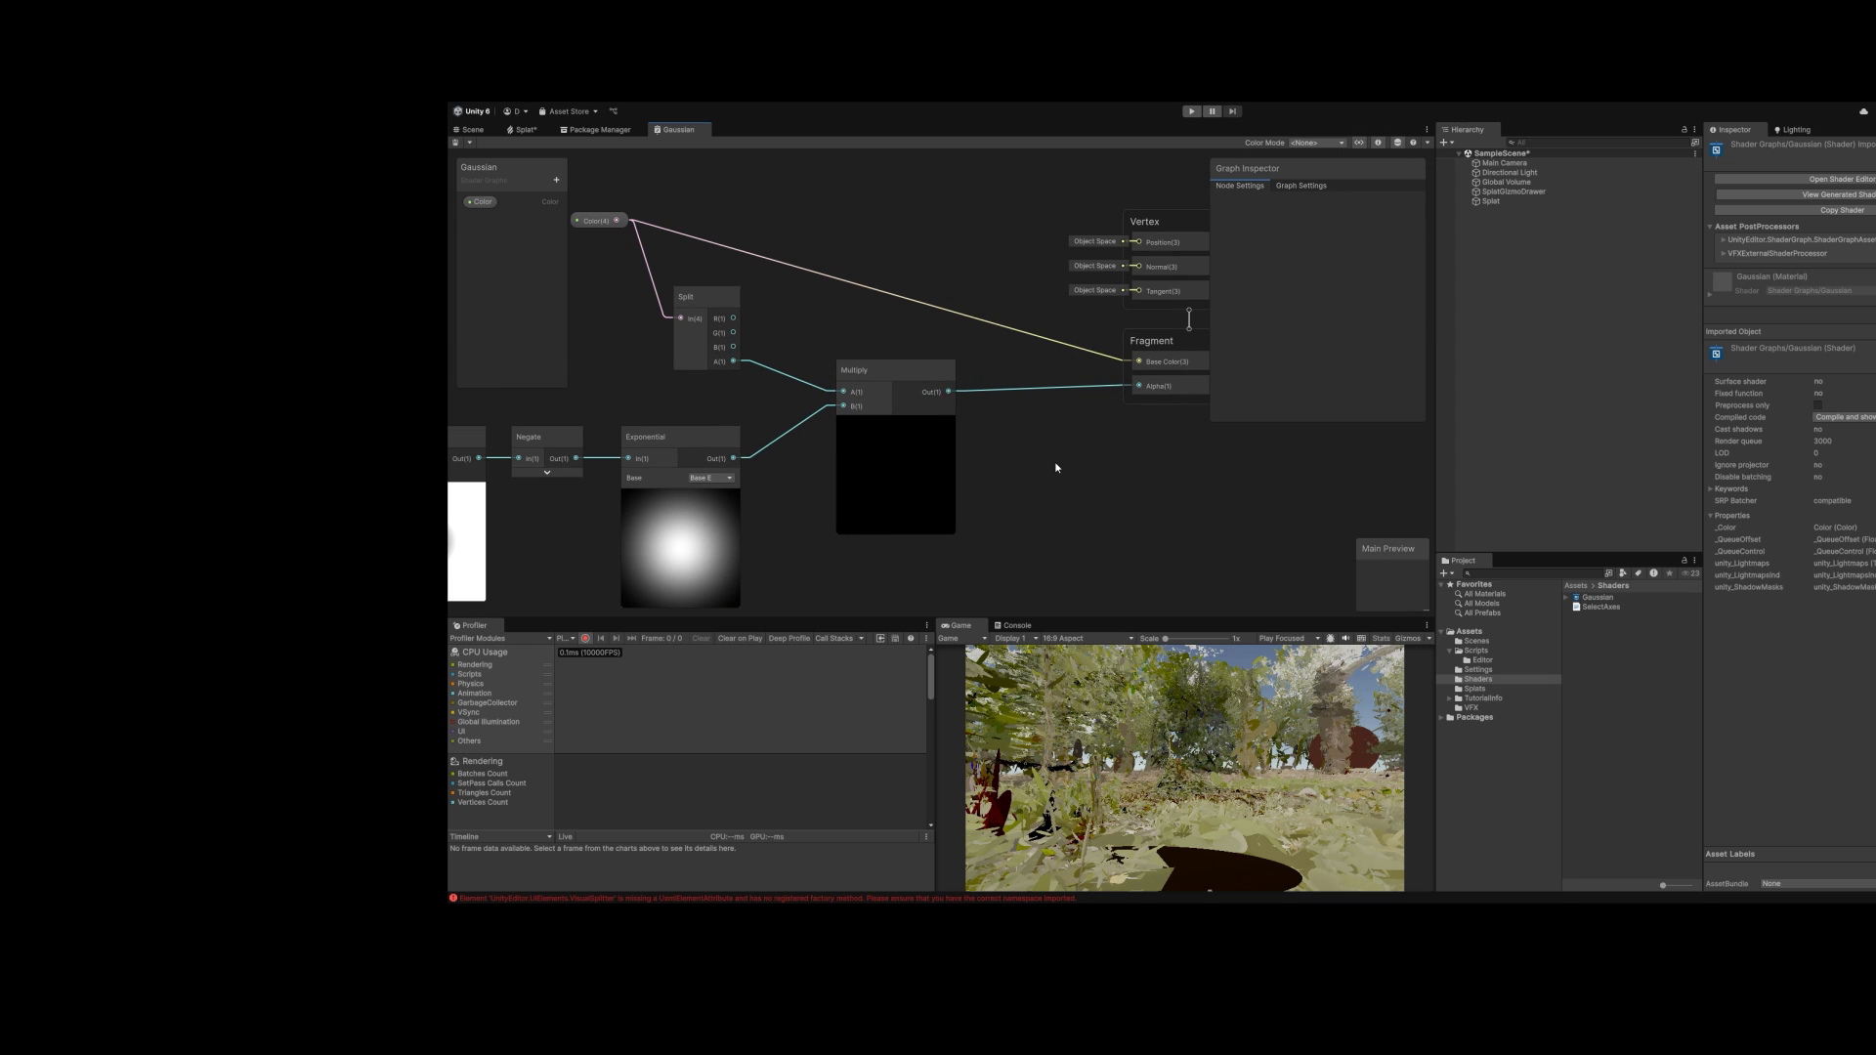
Step: Switch the Splat output to a Shader Graph Quad using the Gaussian graph and set its Sort mode
click(524, 129)
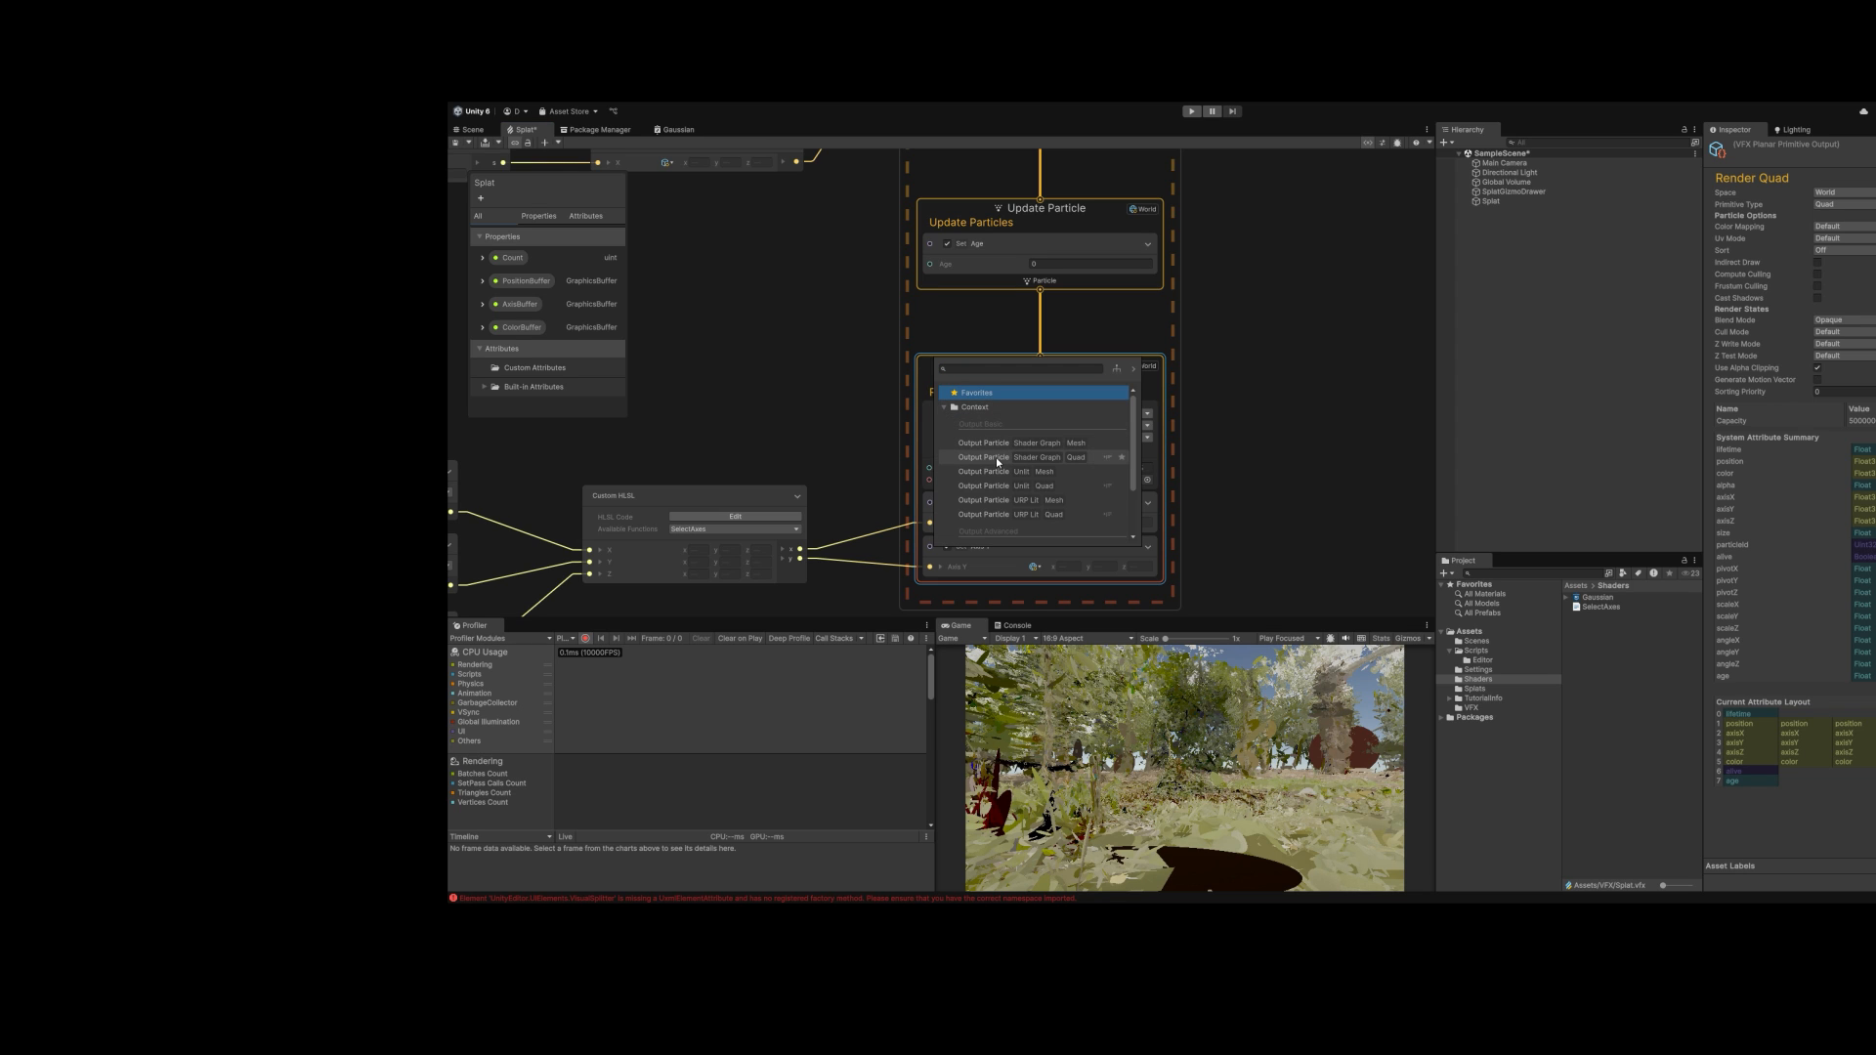
click(987, 457)
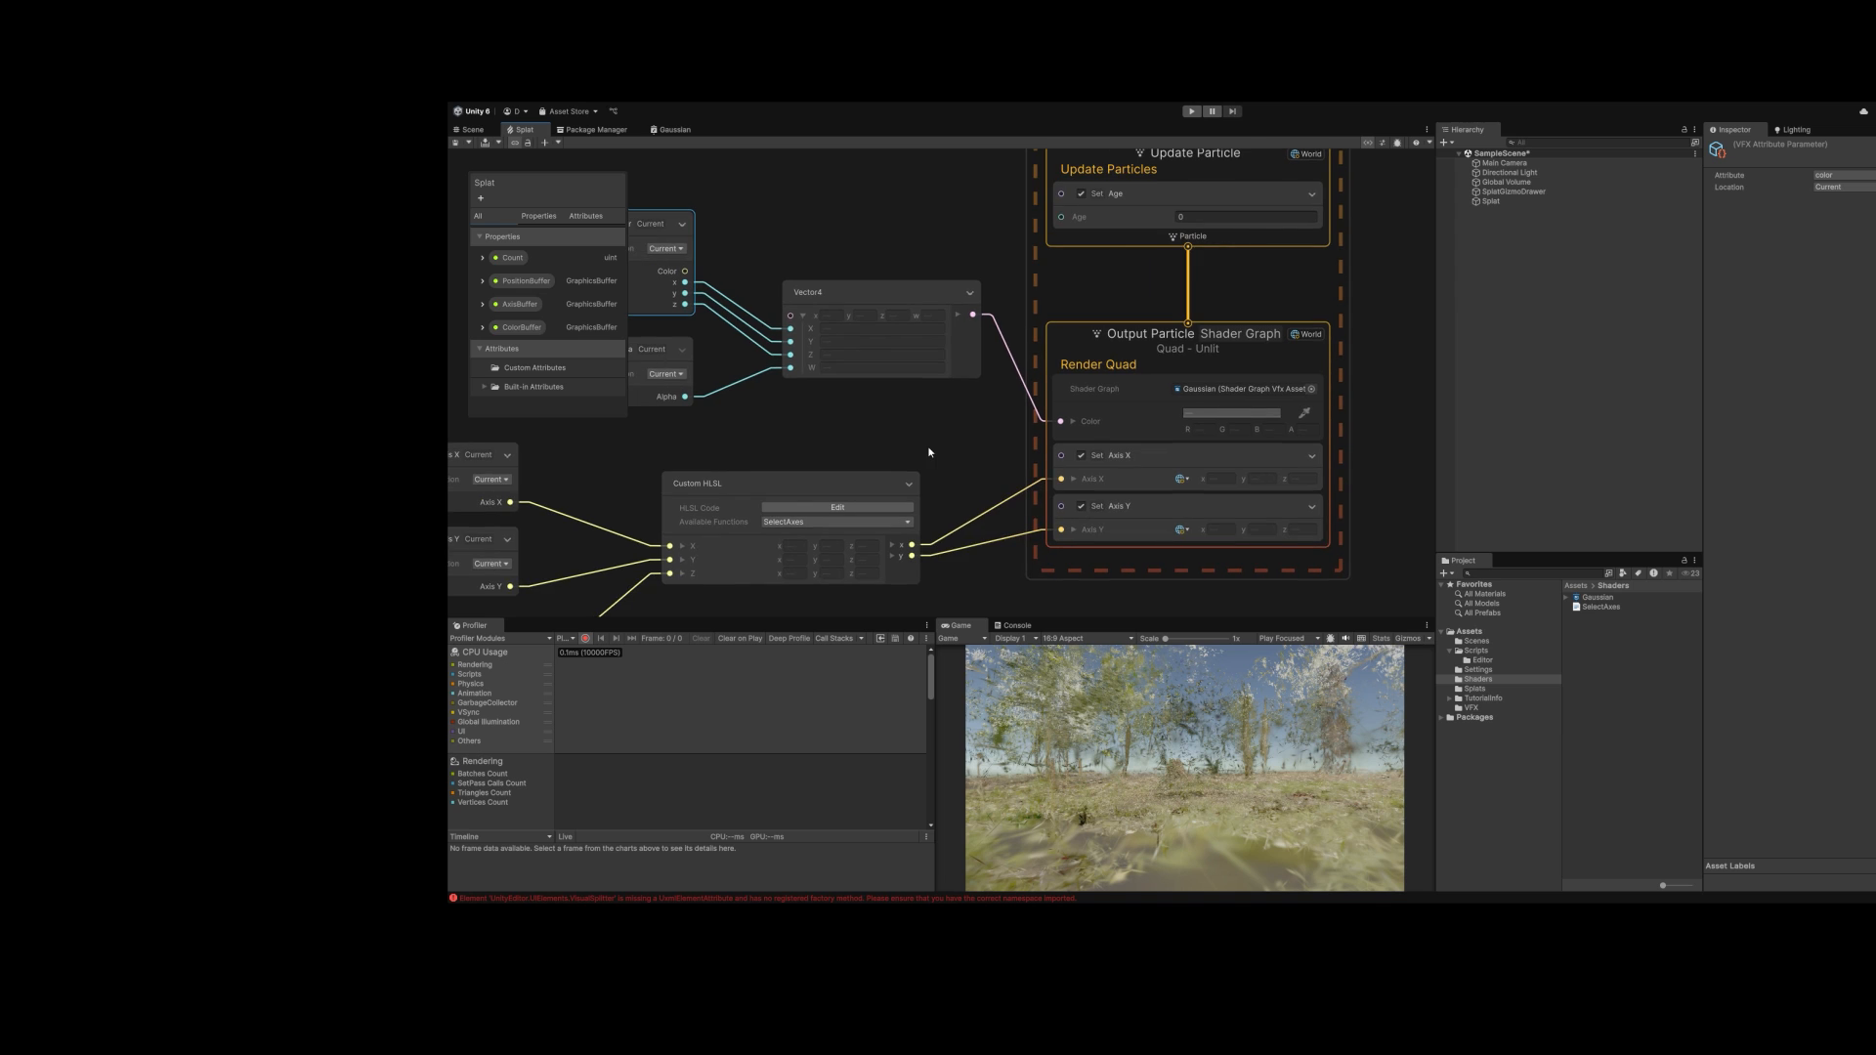
click(670, 129)
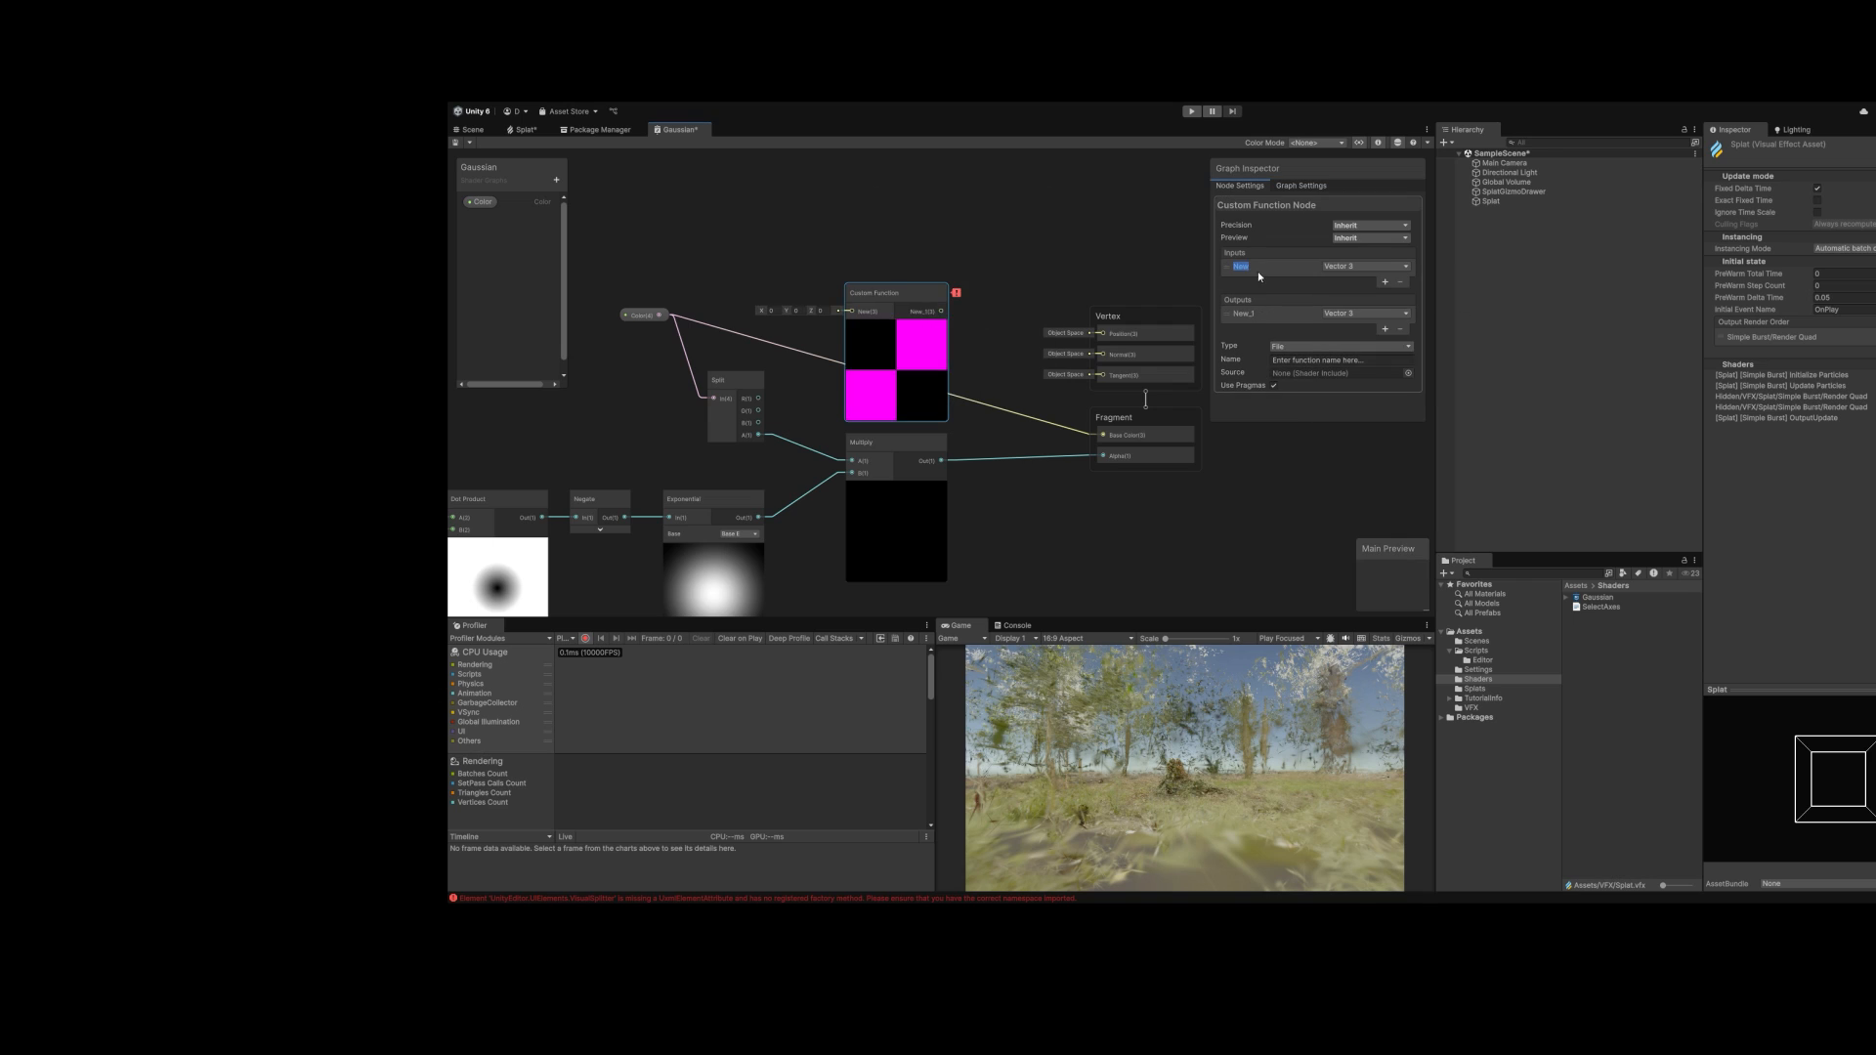
click(1300, 186)
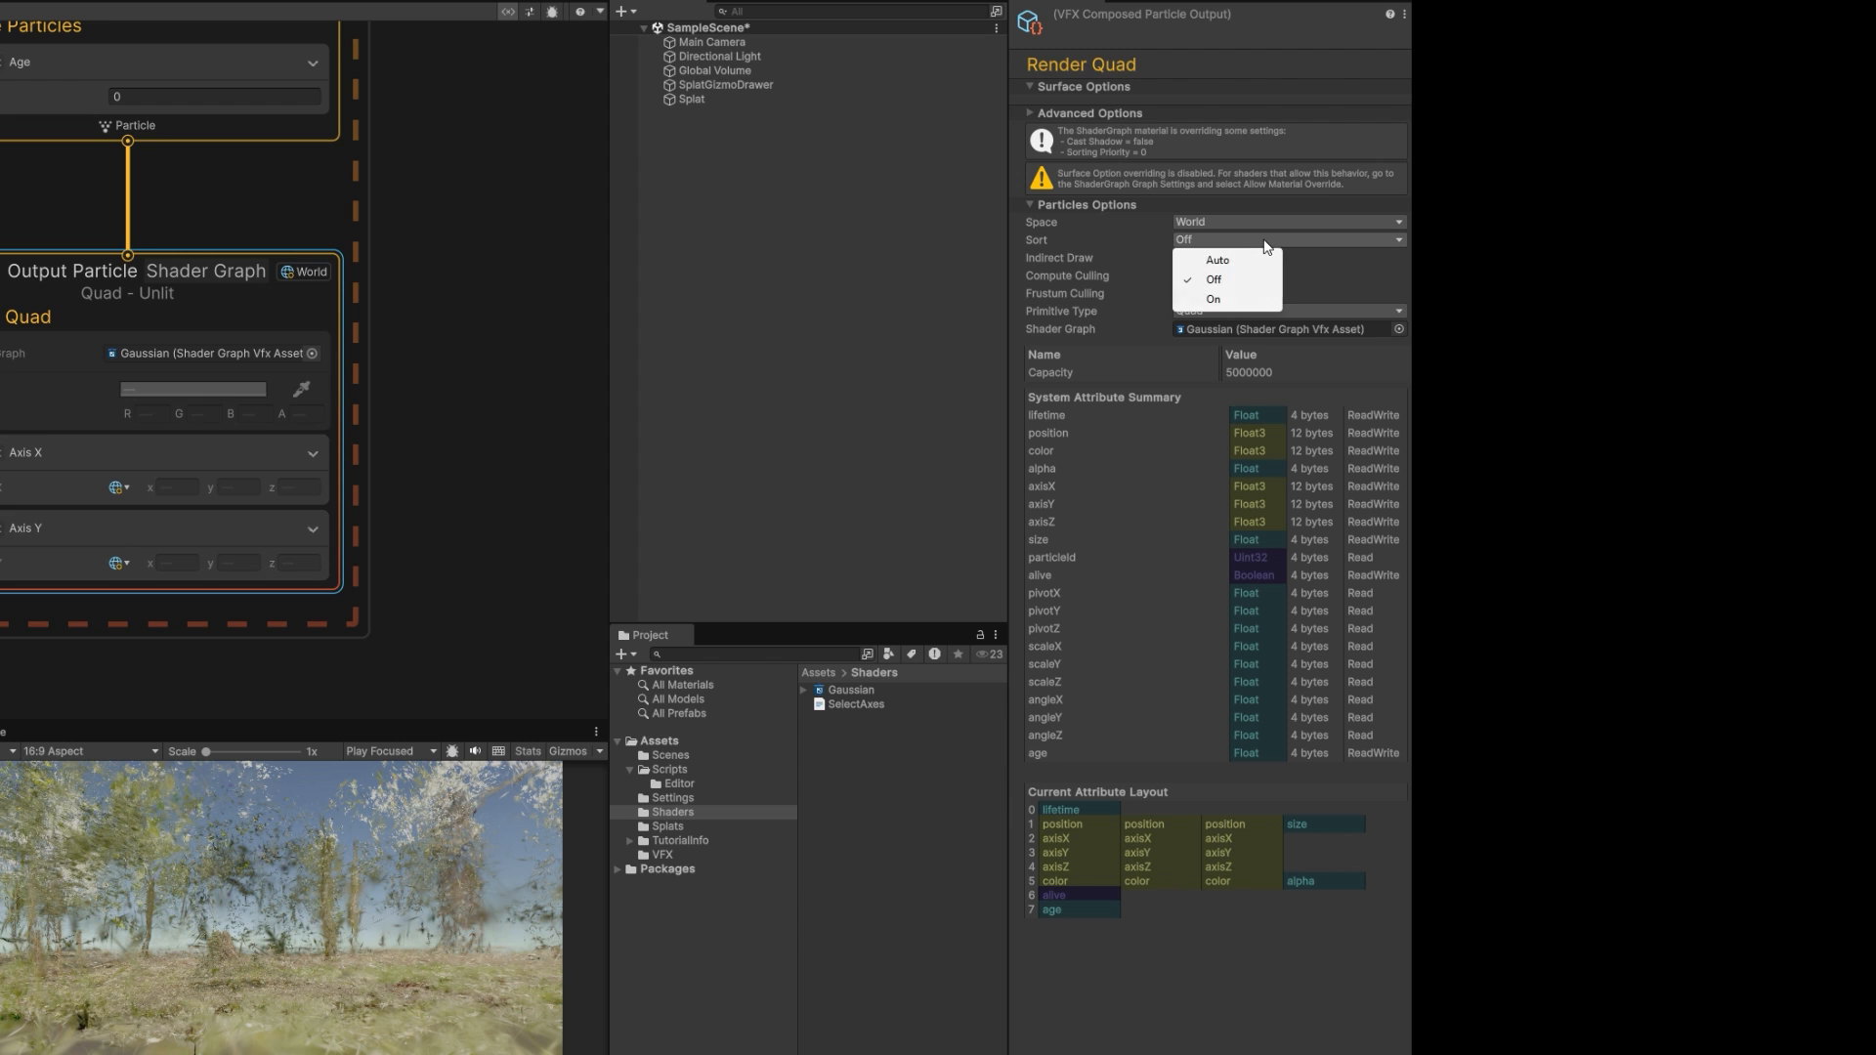
click(1217, 260)
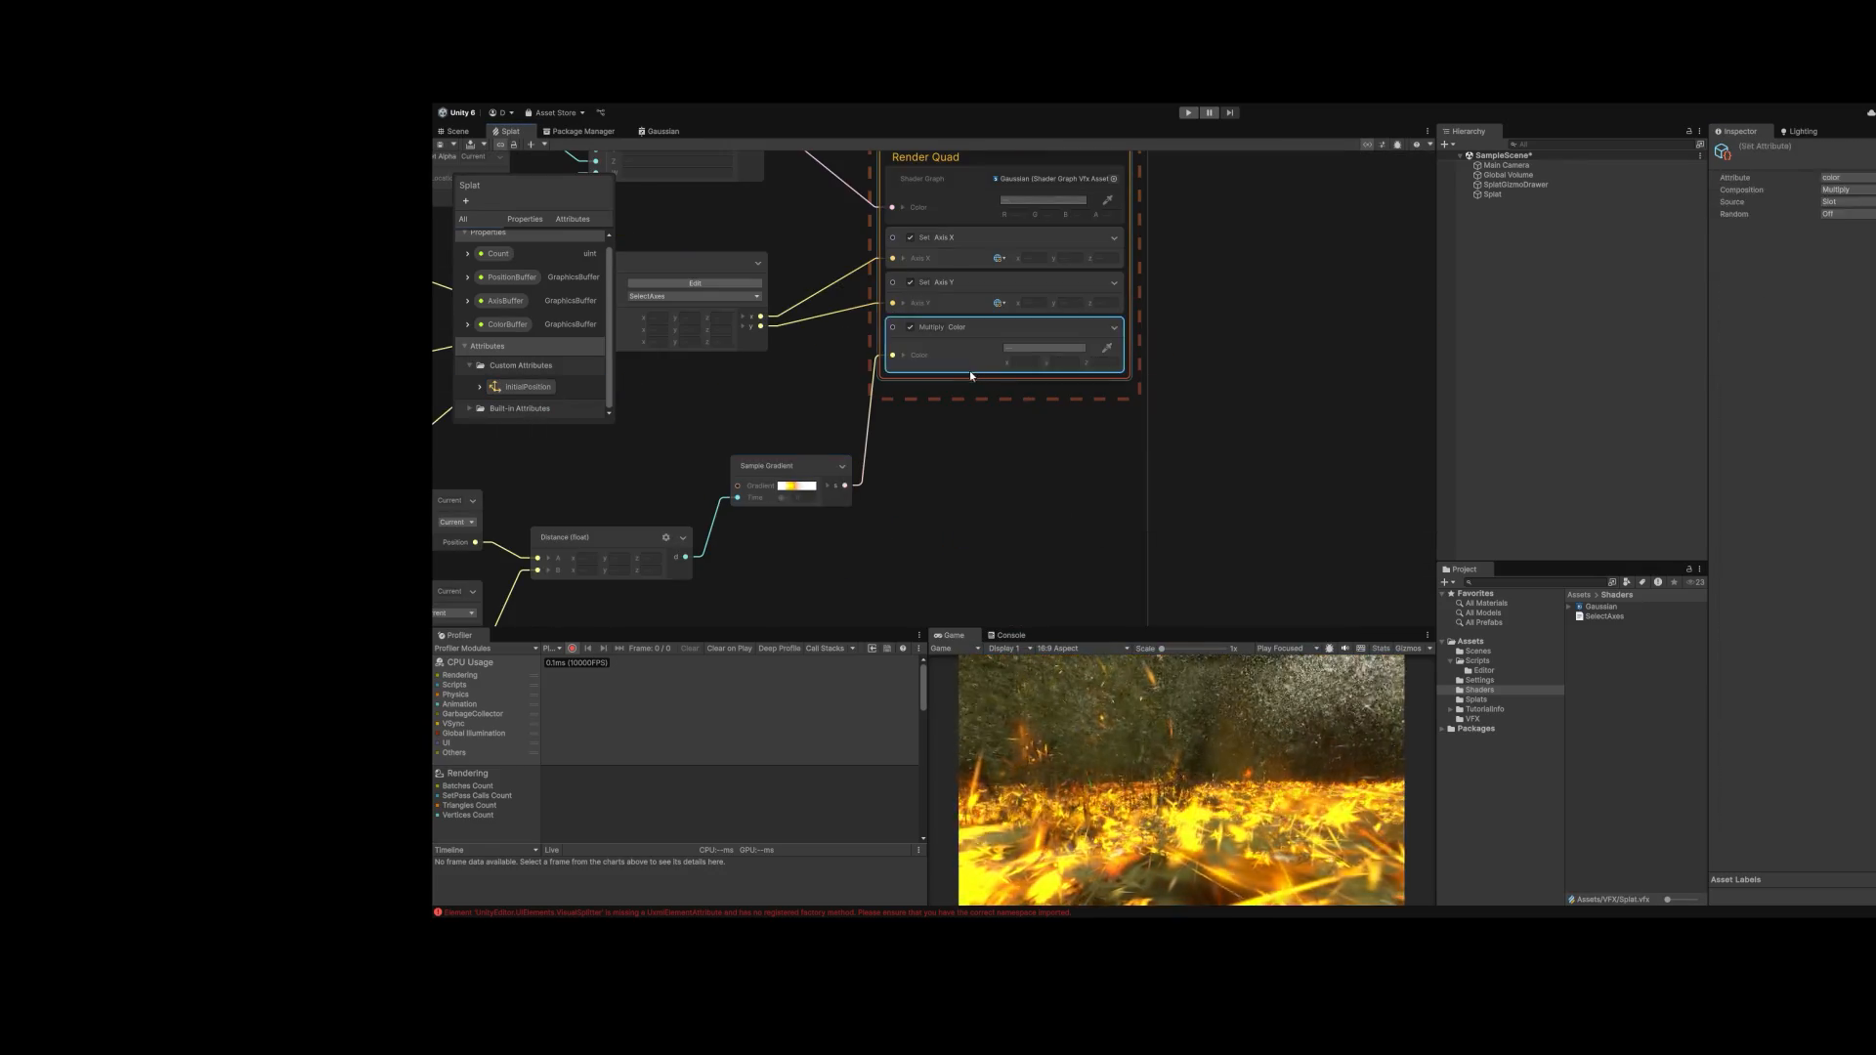
Step: View the splat forest glowing with distance-driven fiery orange streaks in the Scene view
click(279, 59)
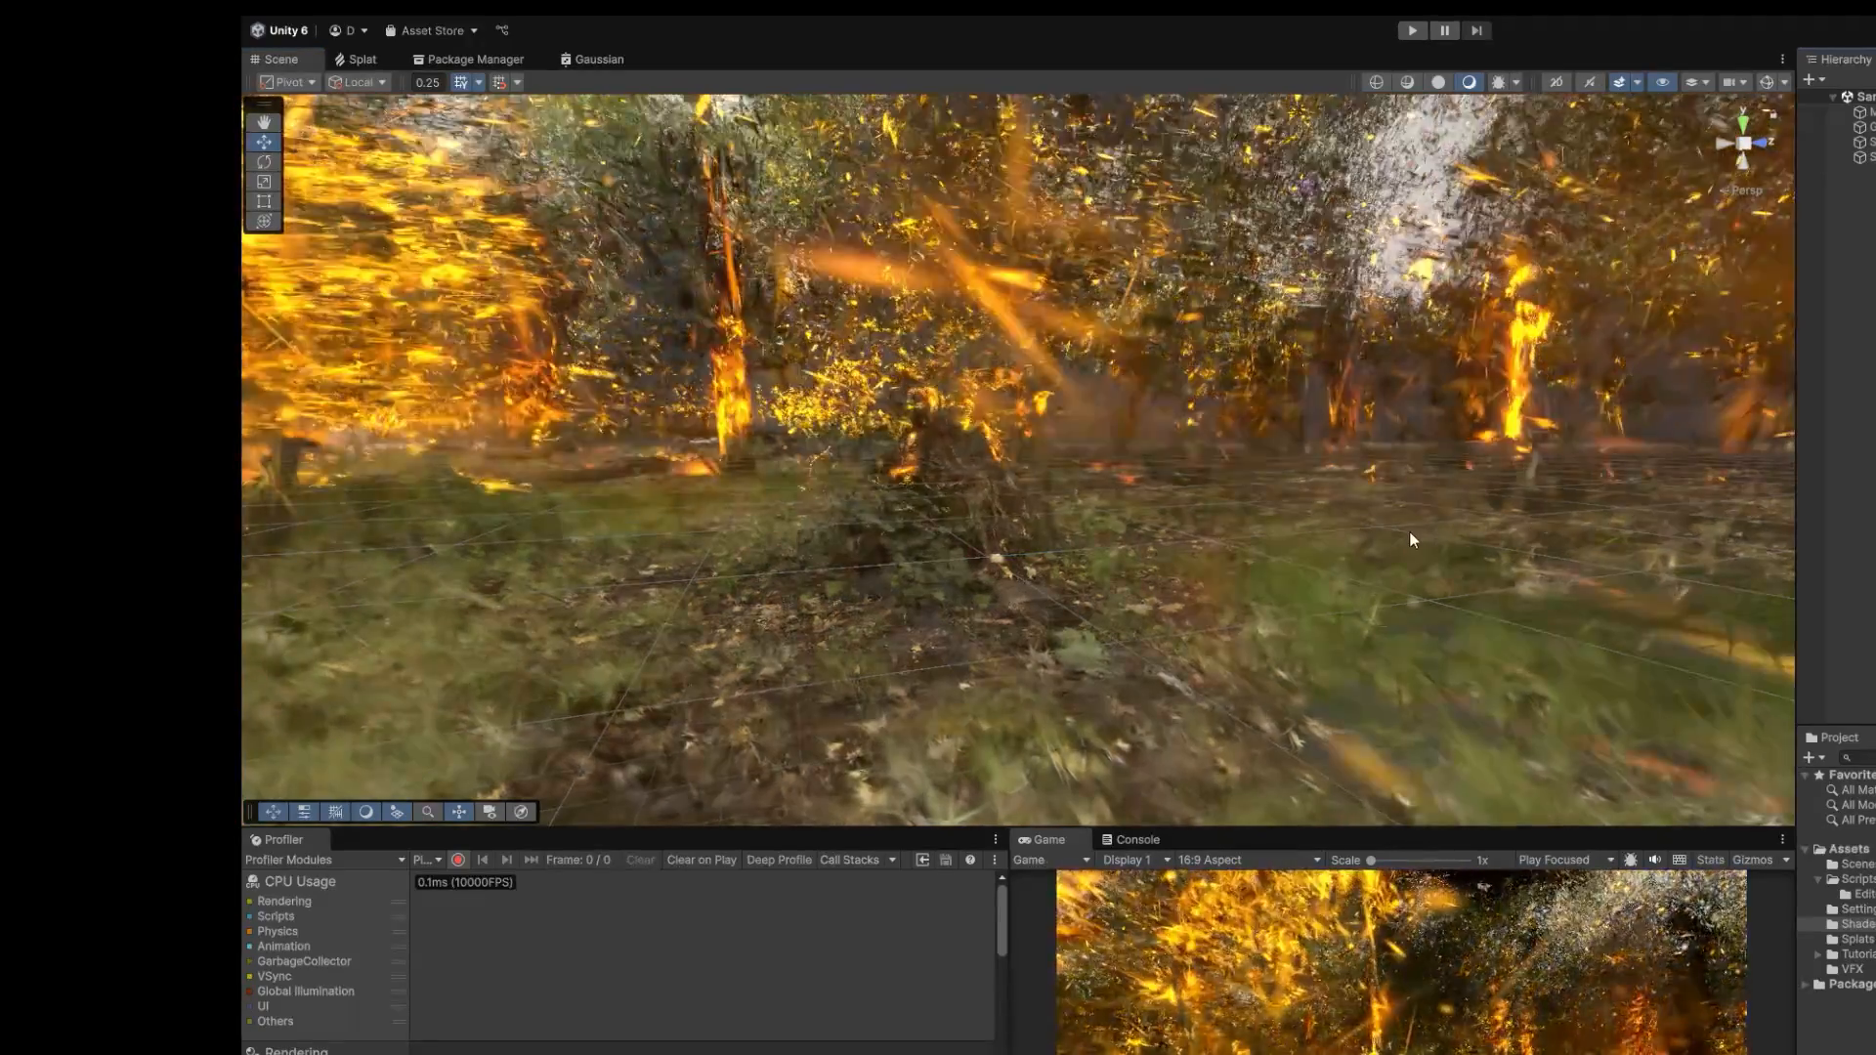